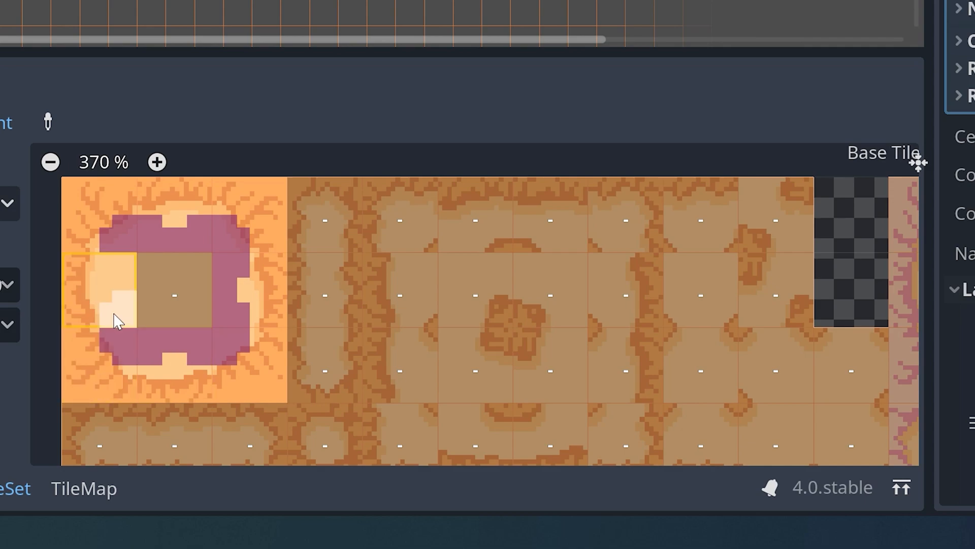
Paint sand terrain bits on the circle tile's left edge, right side and lower-left corner
click(240, 285)
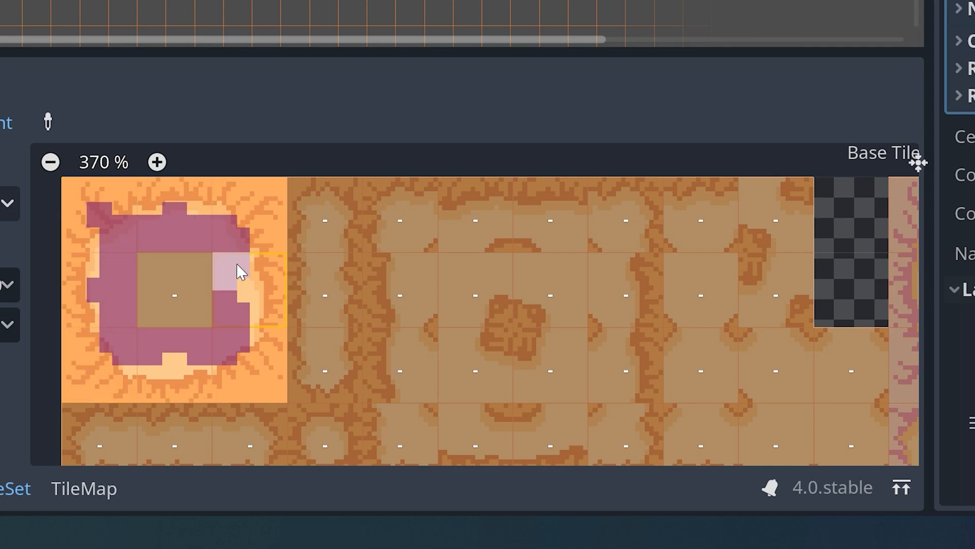
click(180, 364)
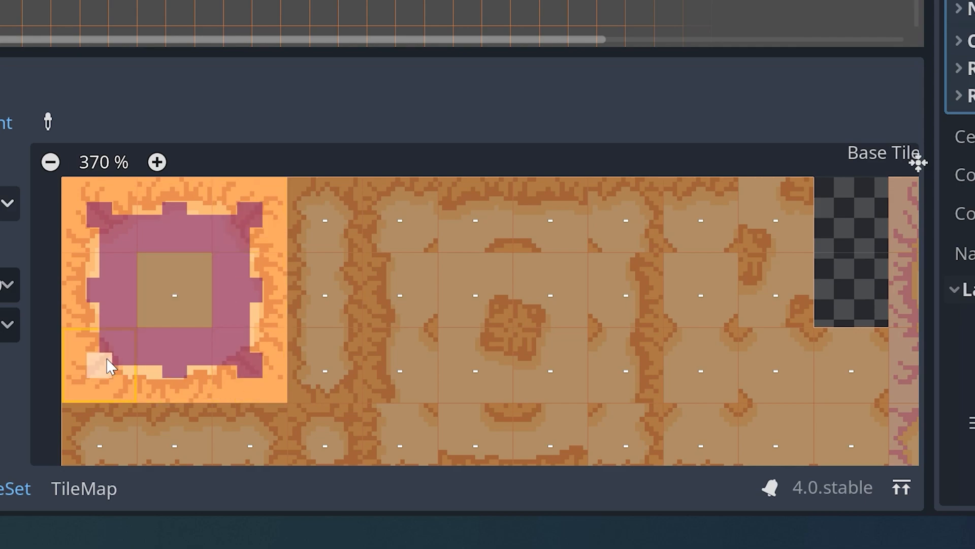
click(161, 311)
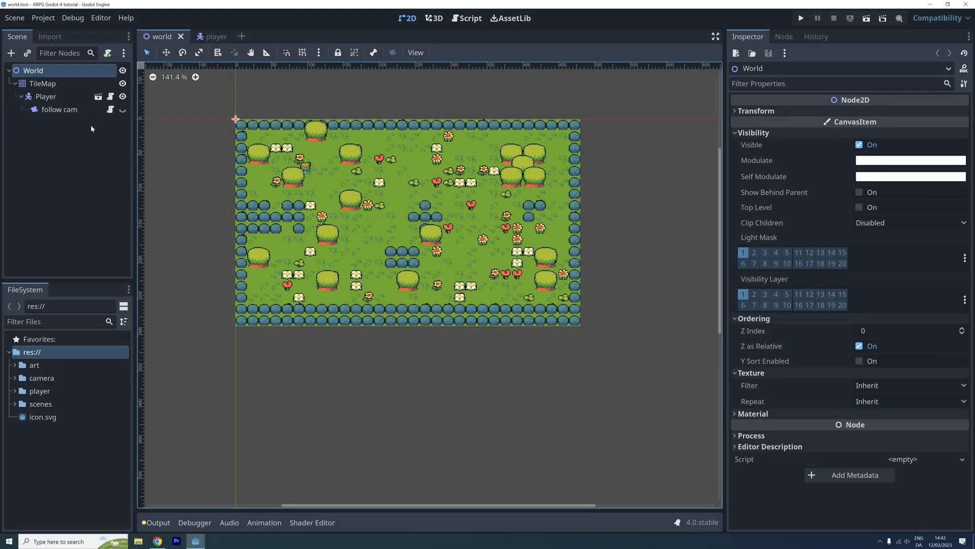
Select the TileMap node in the Scene dock
click(42, 83)
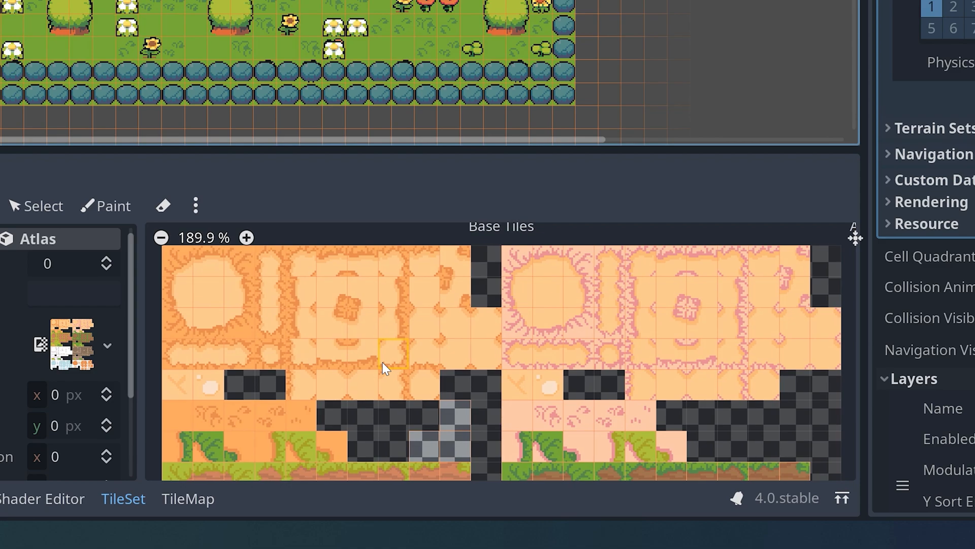
mouse_move(385, 367)
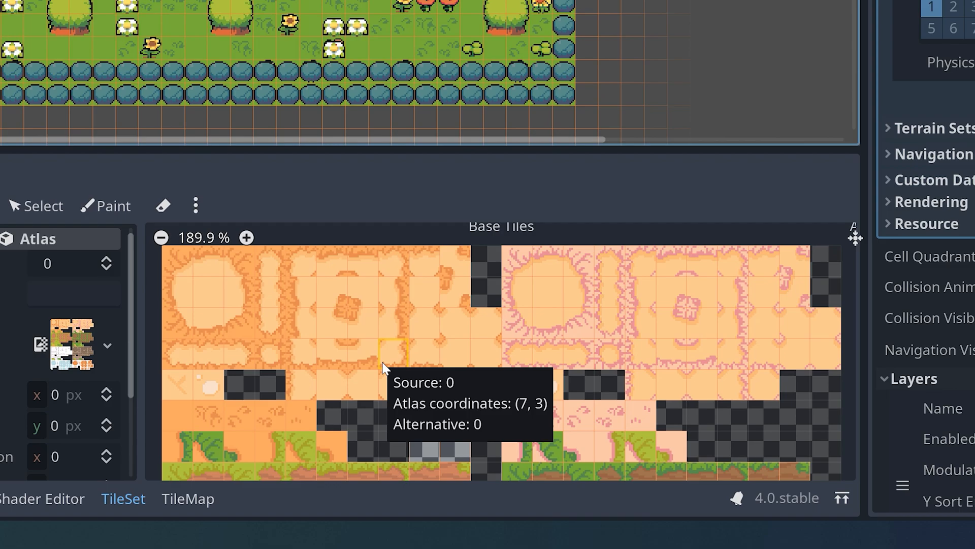
mouse_move(280, 336)
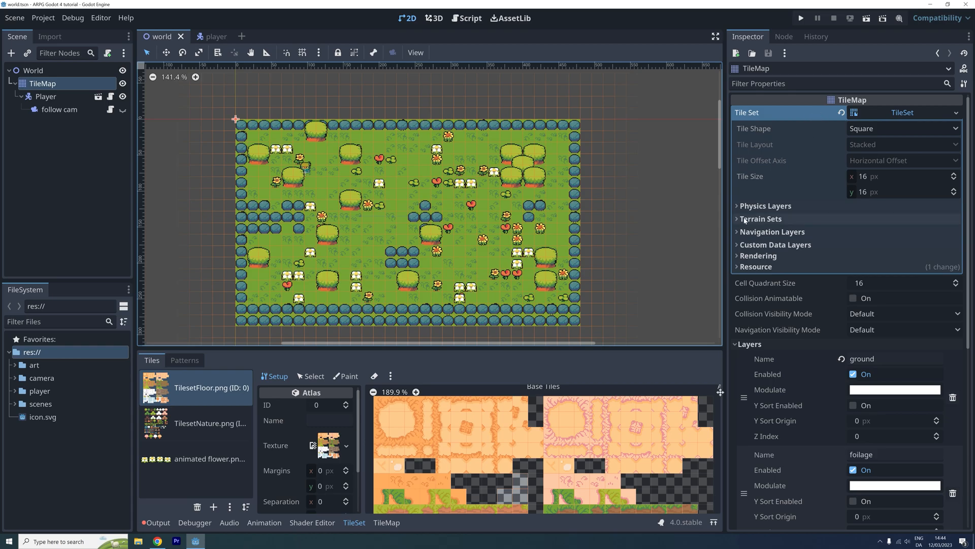
Collapse and re-expand the TileSet resource properties in the Inspector
click(760, 219)
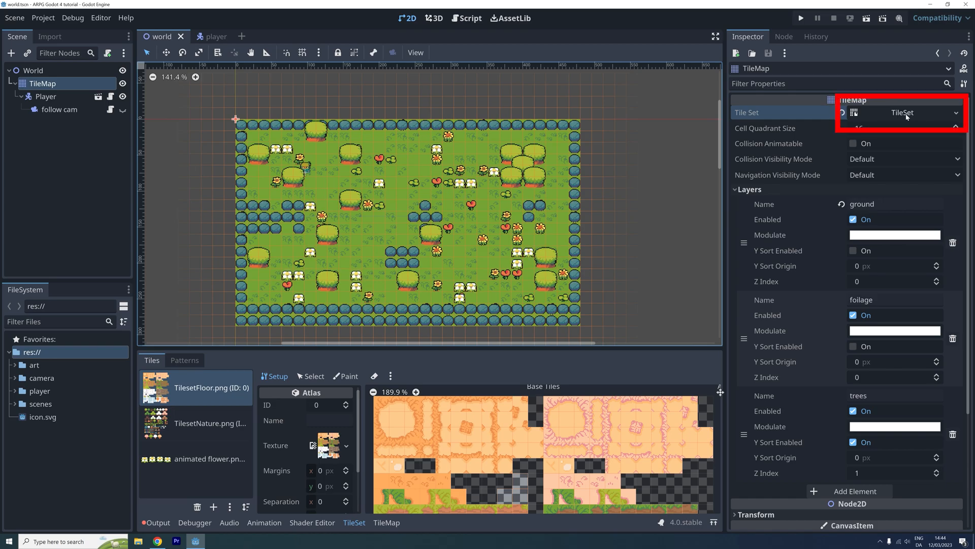
click(901, 113)
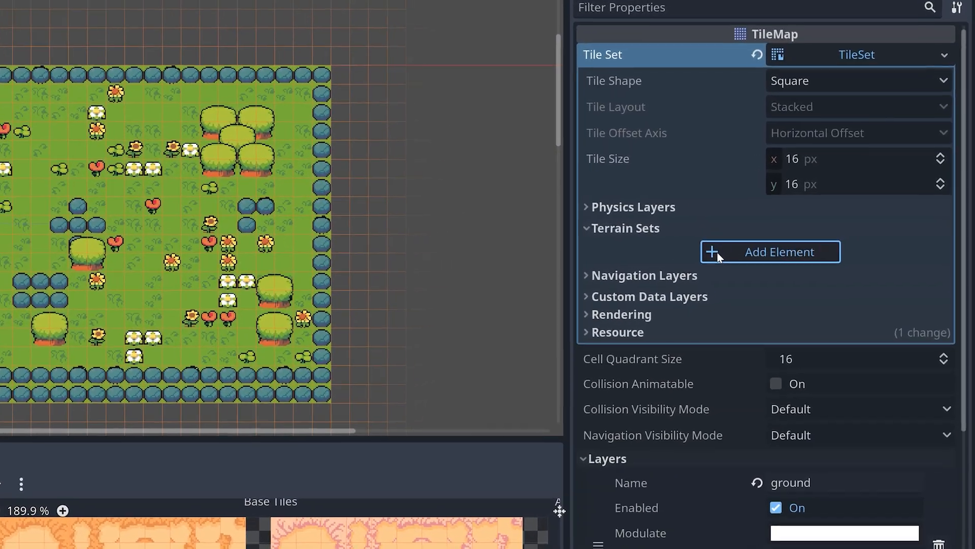
Add a new terrain set and set its mode to Match Corners
click(769, 251)
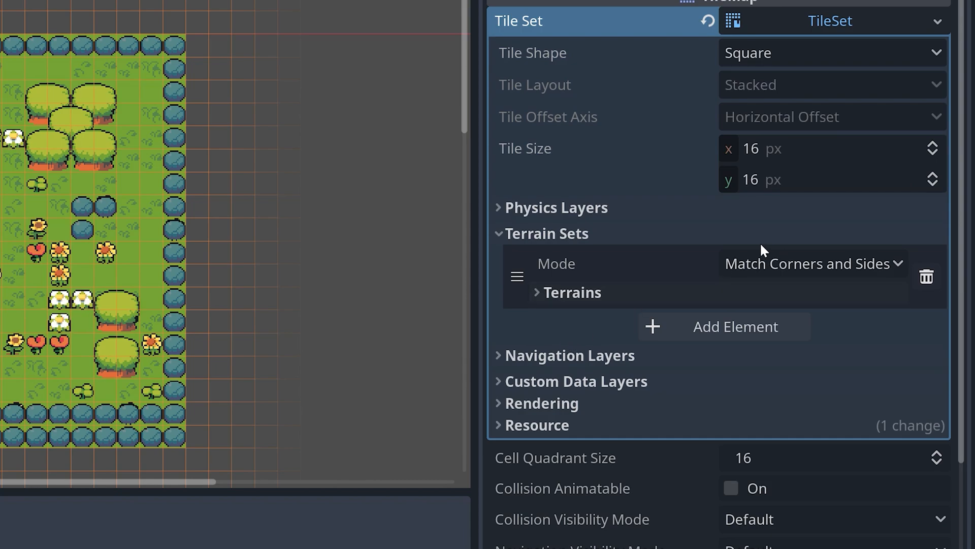
click(812, 263)
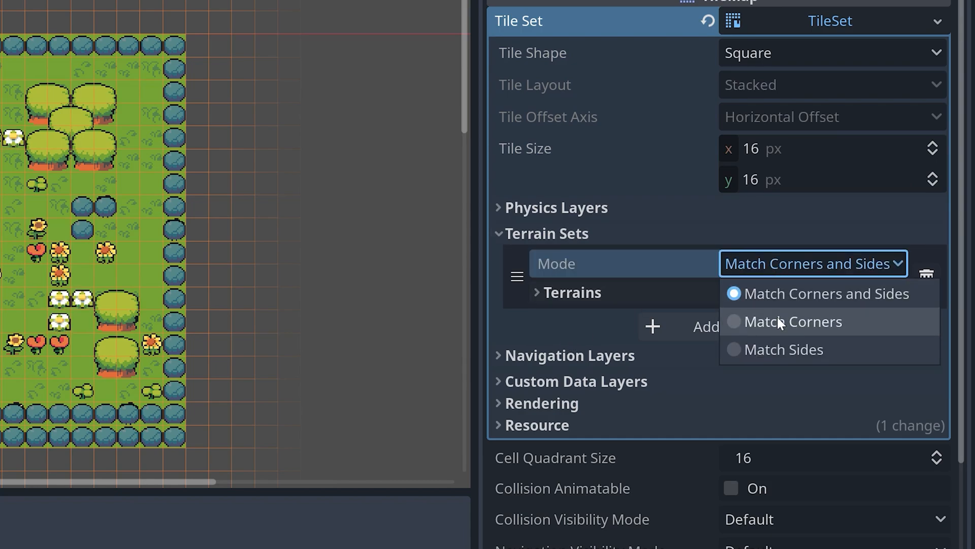
mouse_move(756, 293)
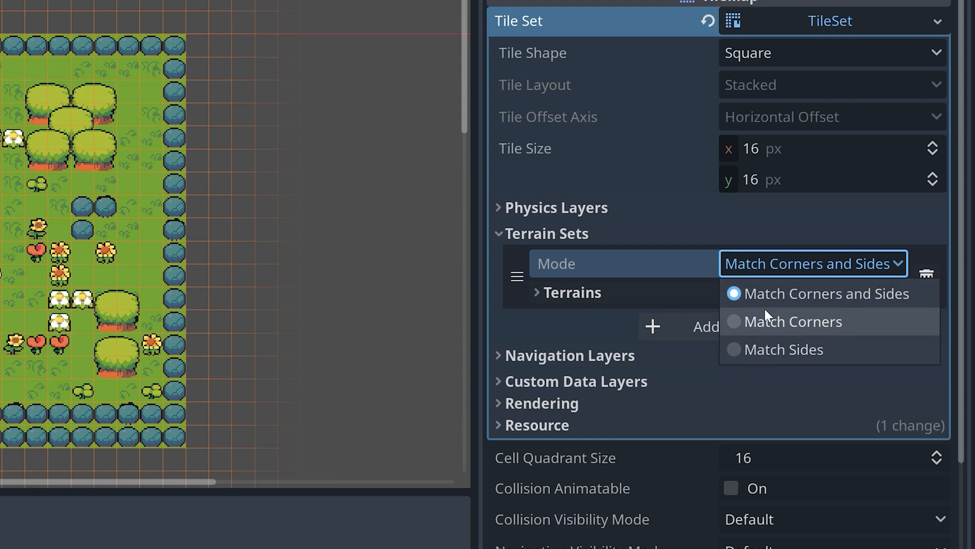
mouse_move(787, 348)
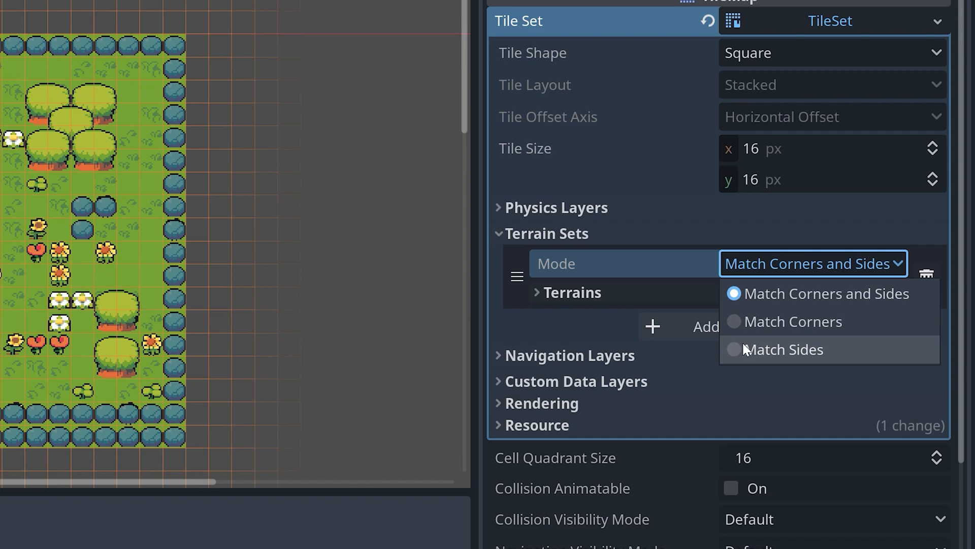
click(793, 321)
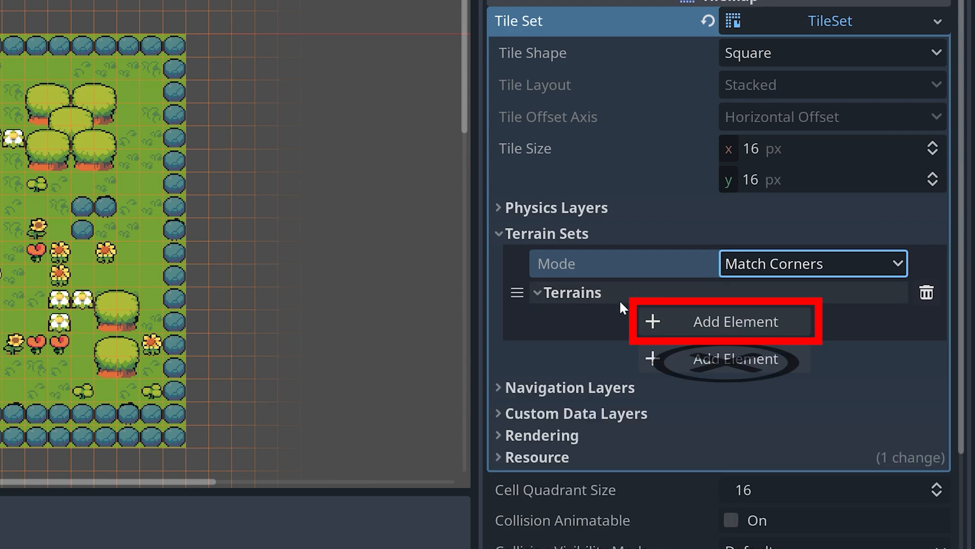
Add a terrain named 'sand' and open its colour setting
click(724, 321)
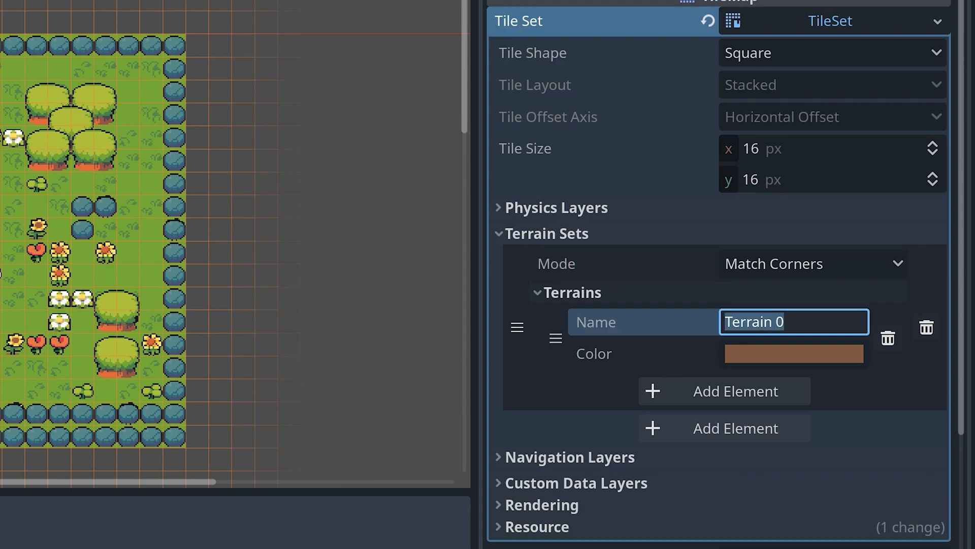
text(sand)
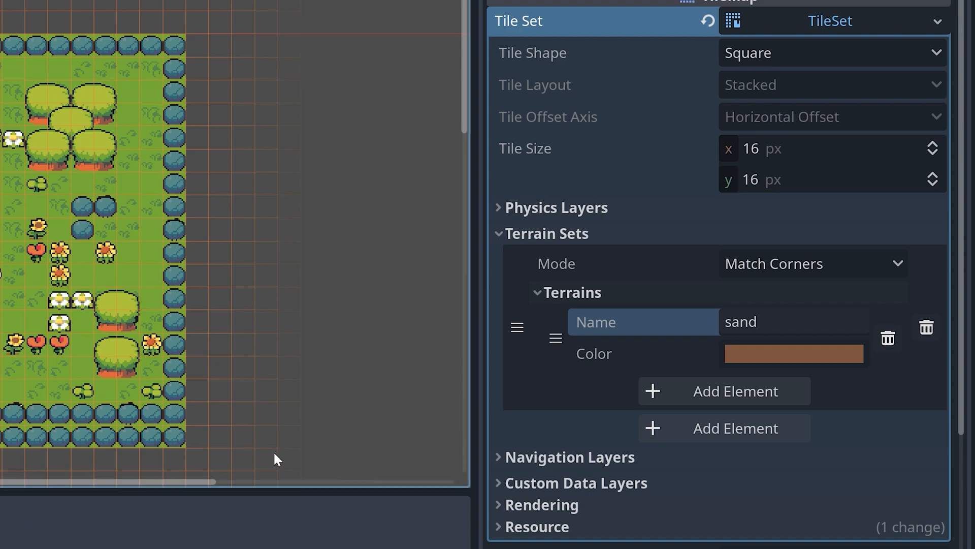
click(793, 354)
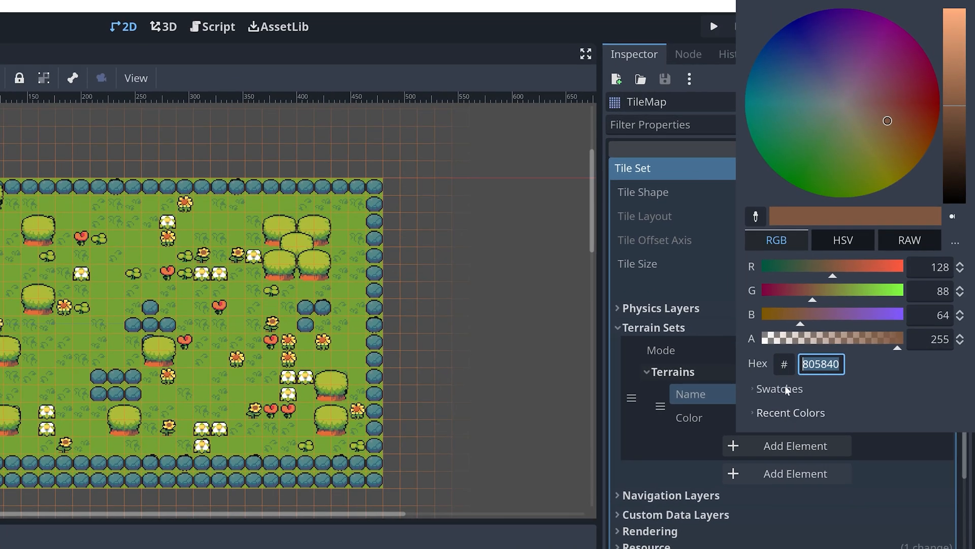
mouse_move(887, 74)
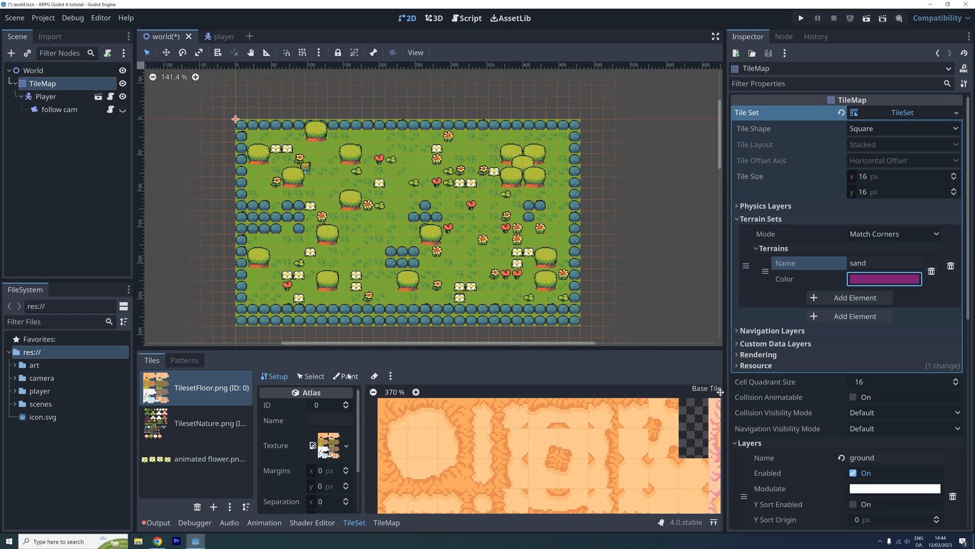
Set Paint Properties to Terrains using Terrain Set 0 and the sand terrain
click(345, 376)
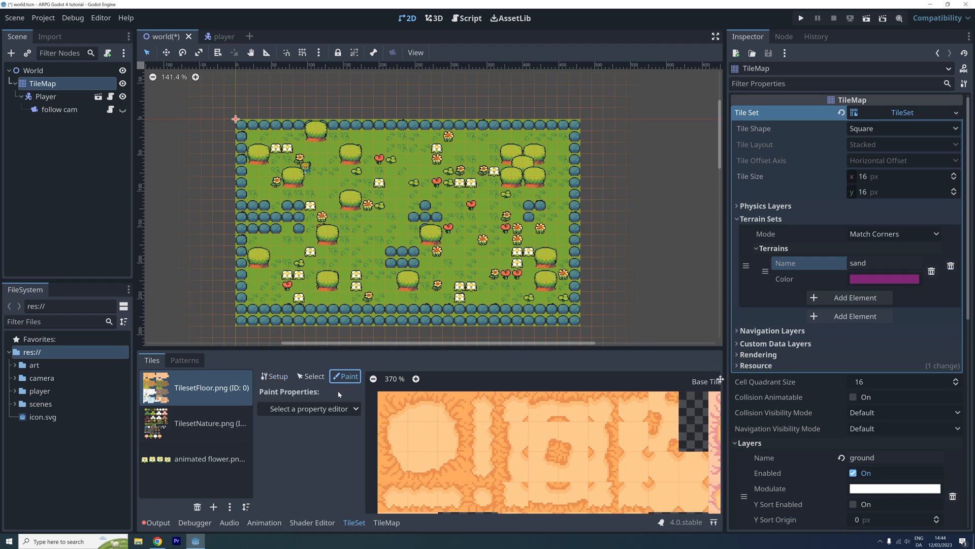
click(309, 408)
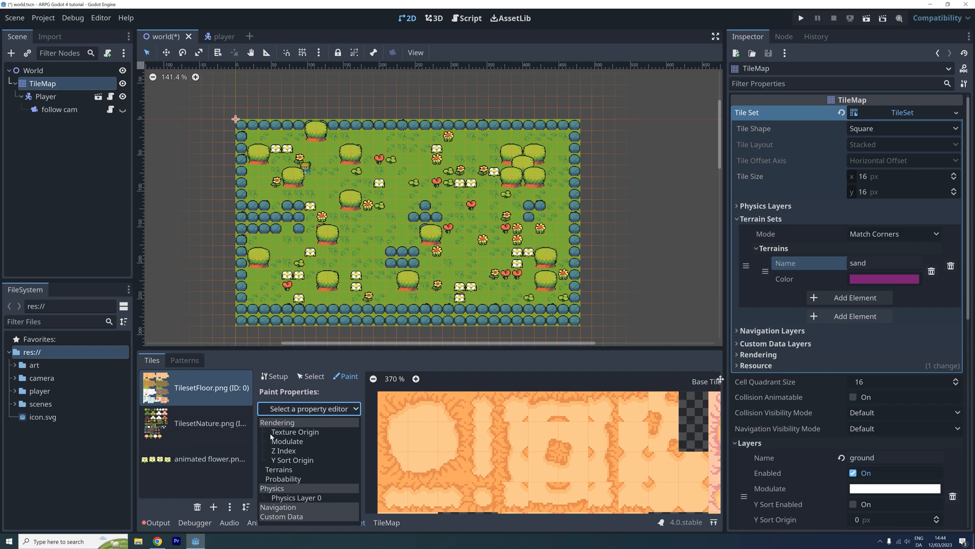
click(305, 460)
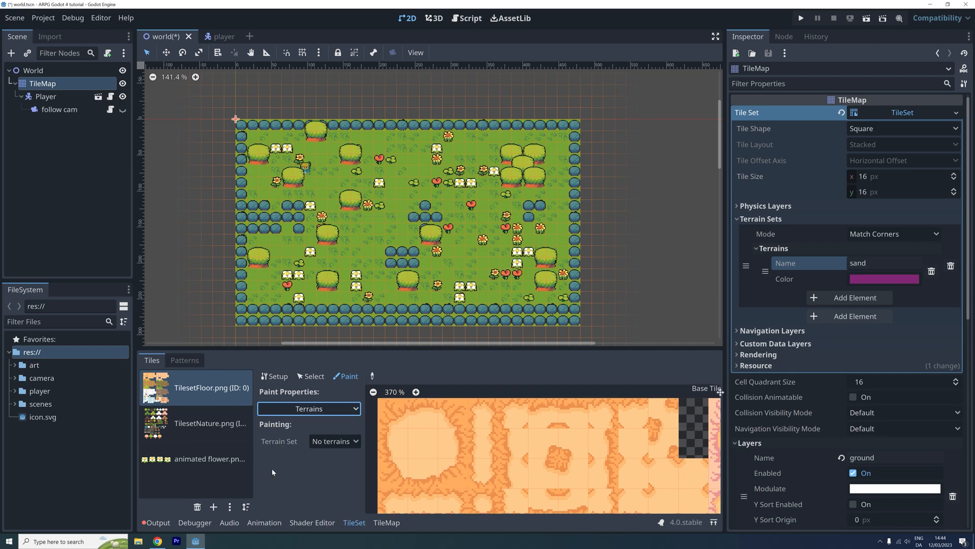
click(335, 441)
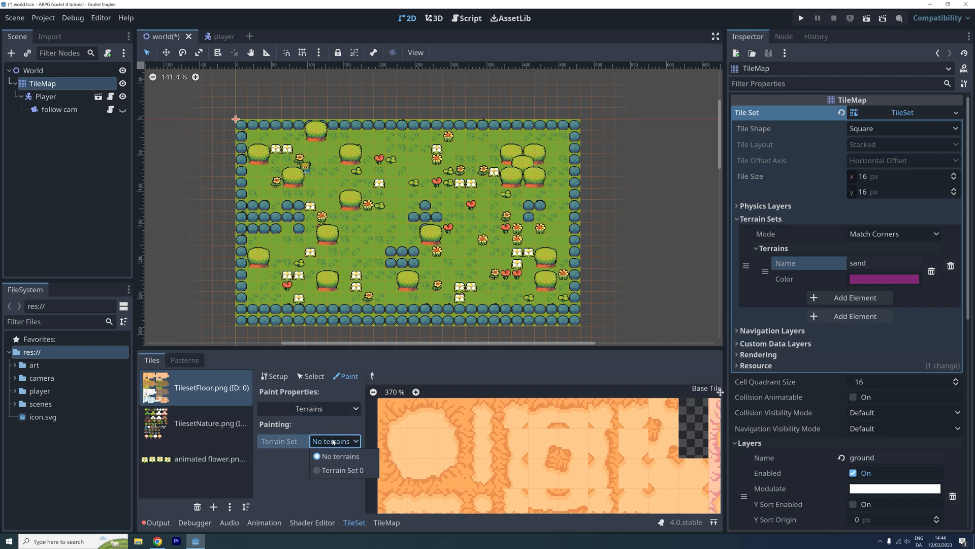
click(342, 470)
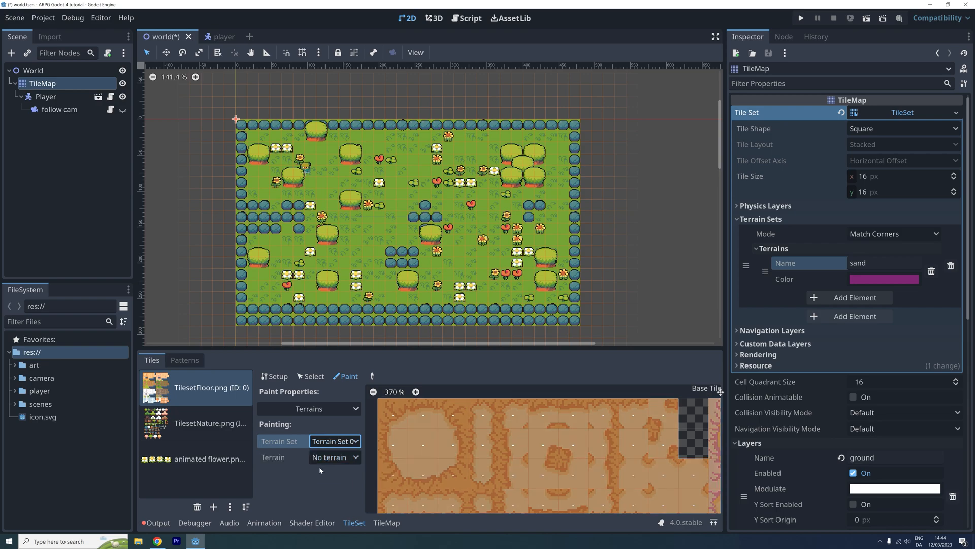
click(335, 456)
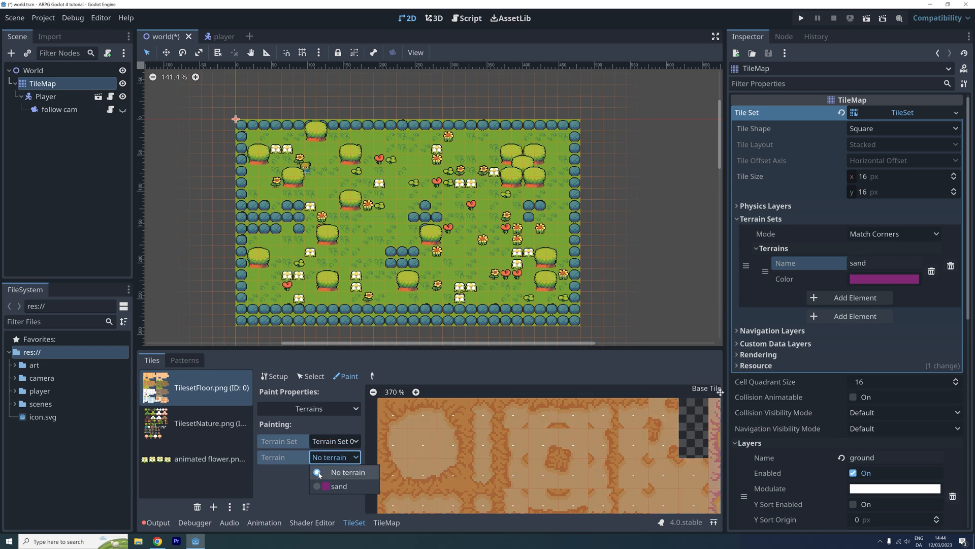
click(339, 485)
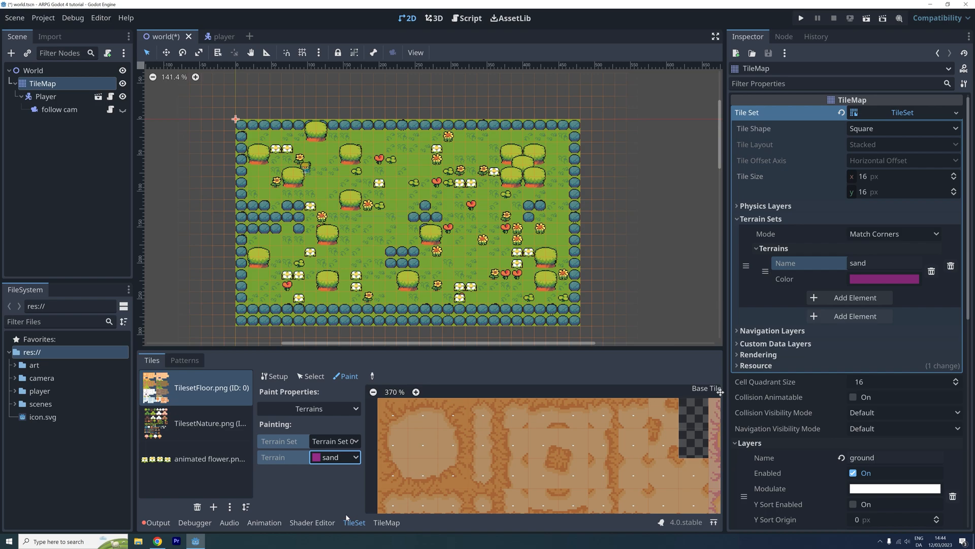
mouse_move(348, 493)
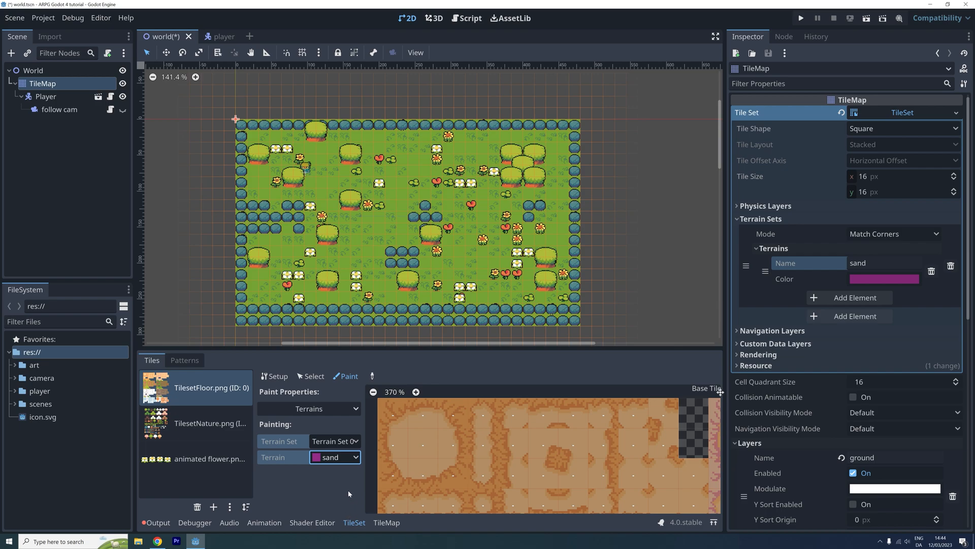
mouse_move(358, 466)
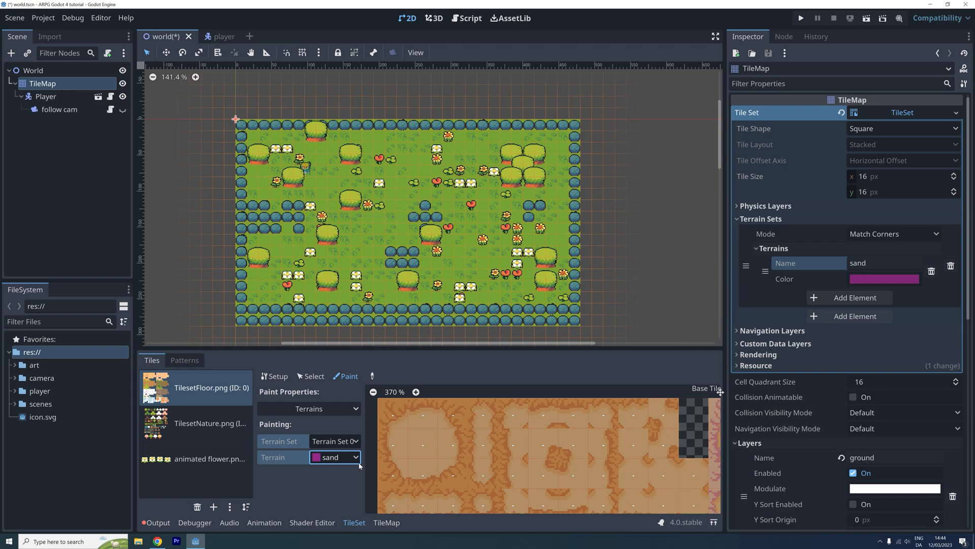
click(392, 412)
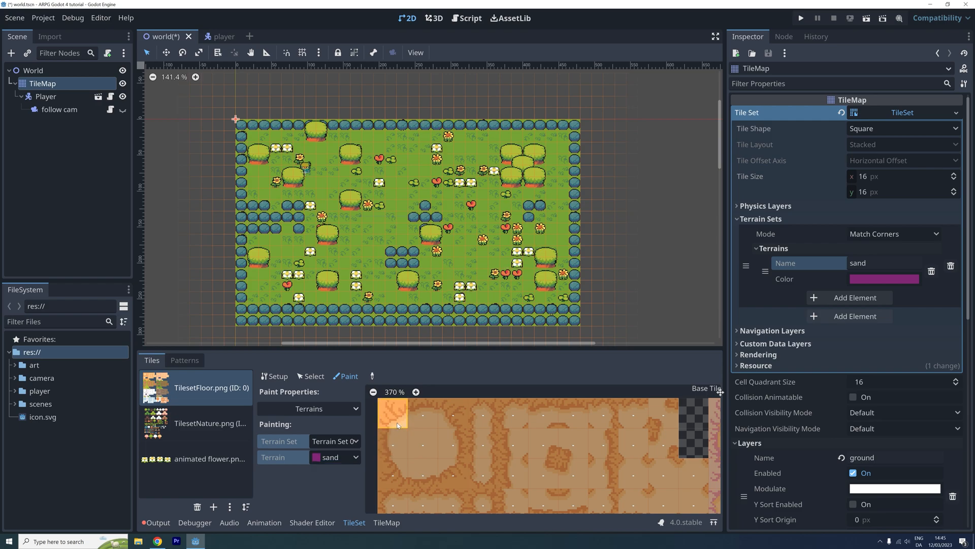
mouse_move(388, 414)
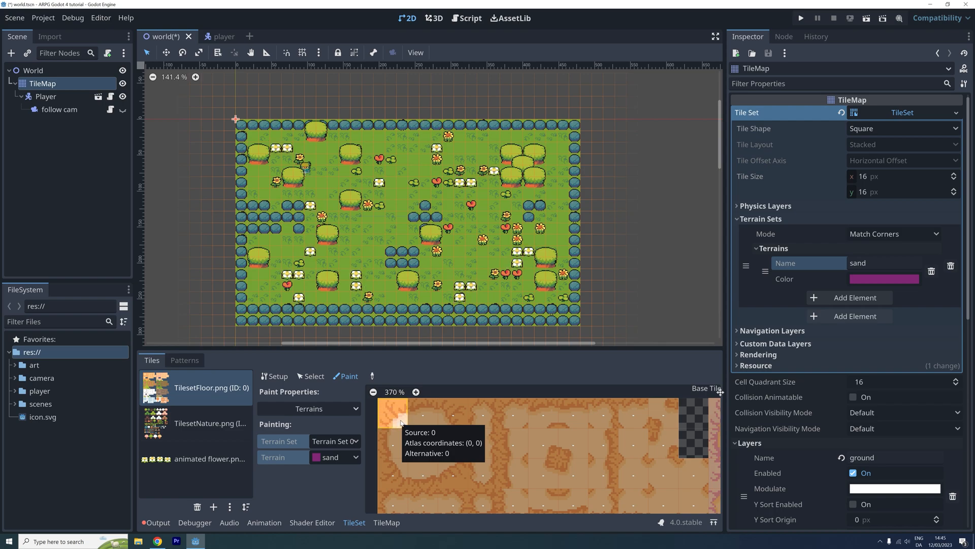
Paint sand terrain bits across the top-left patch's edges, corners and centre tiles
click(398, 427)
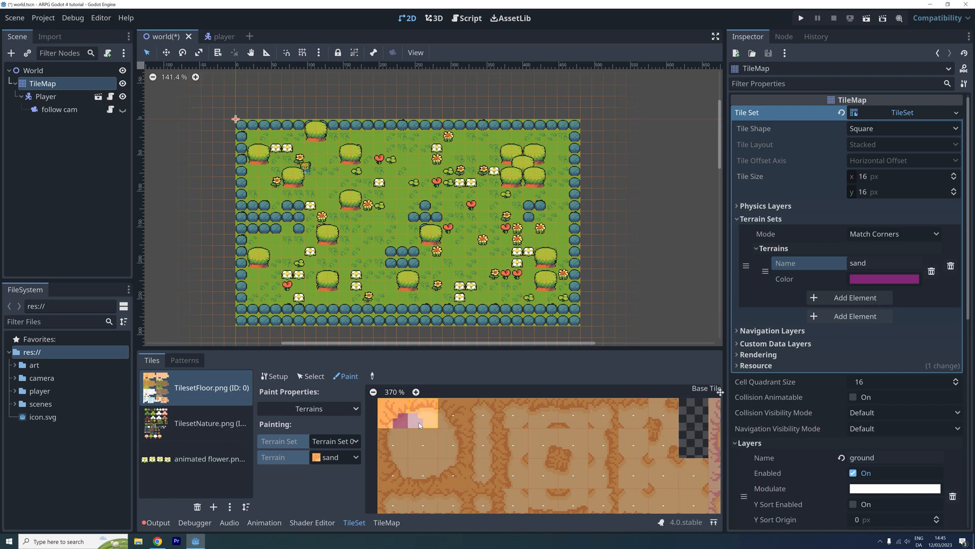
click(445, 426)
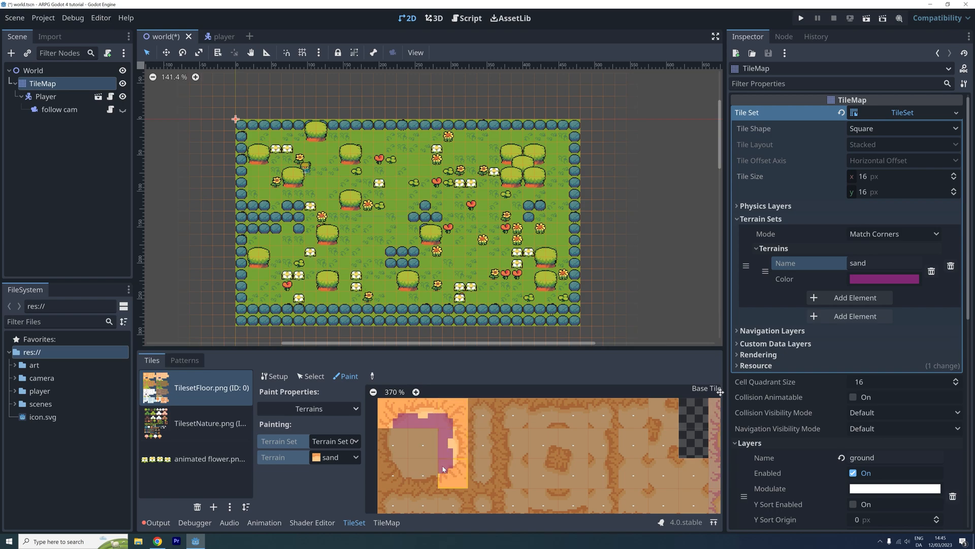
click(418, 467)
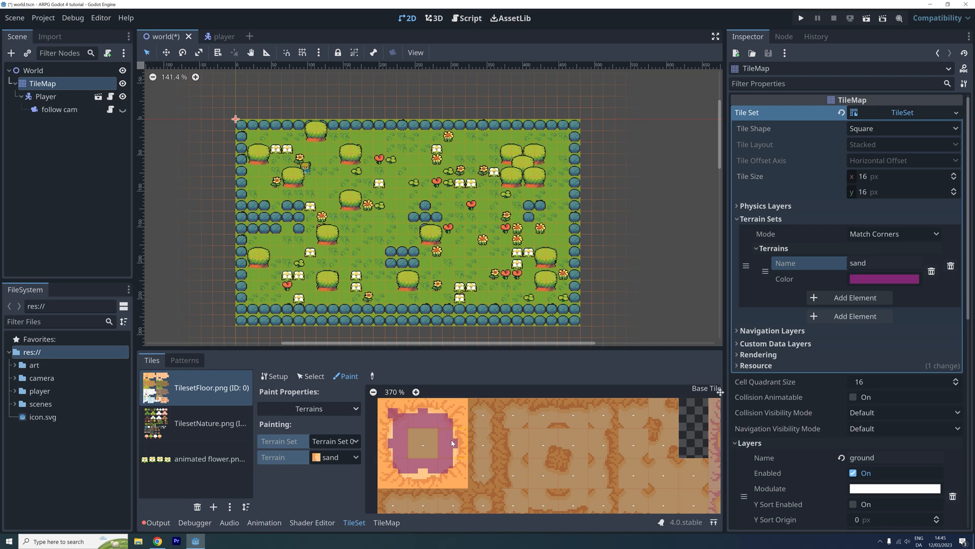
click(446, 469)
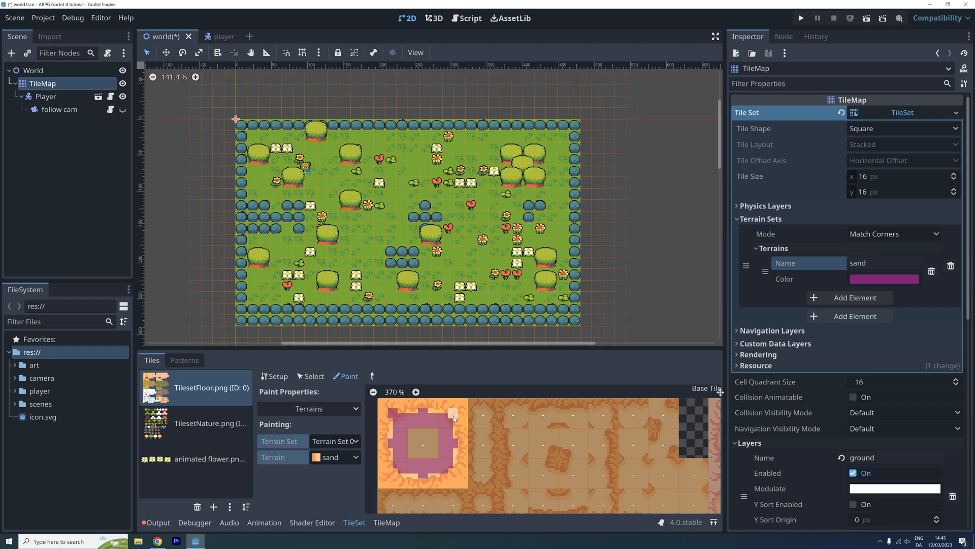
click(401, 473)
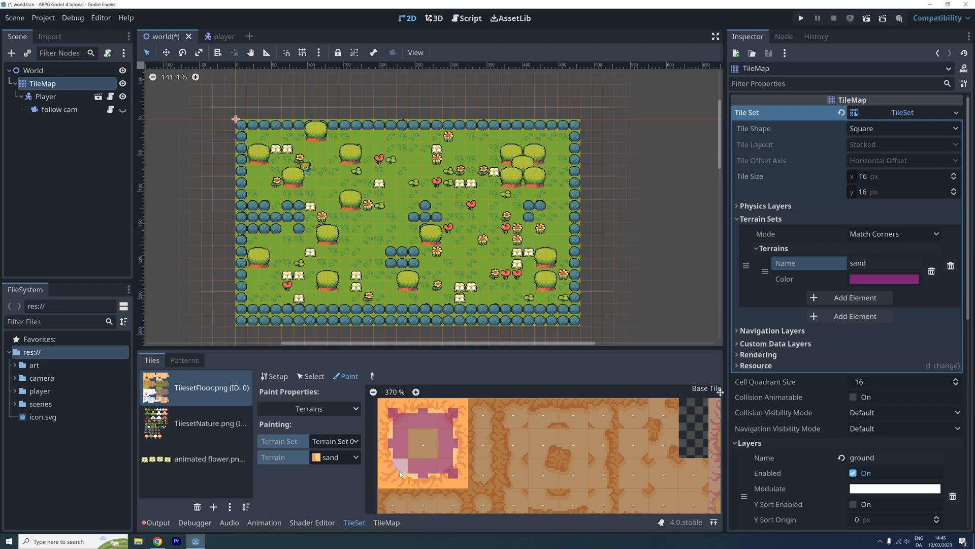
click(422, 442)
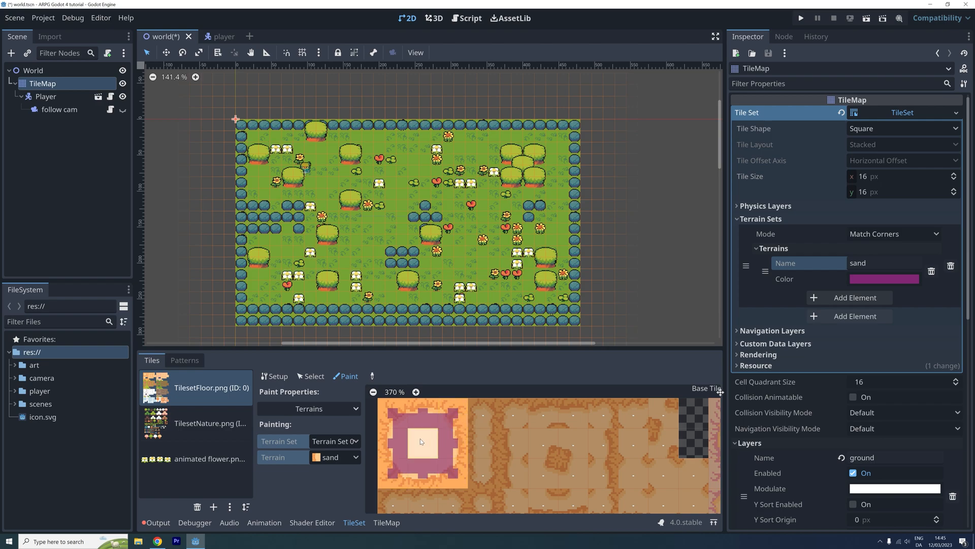
click(421, 441)
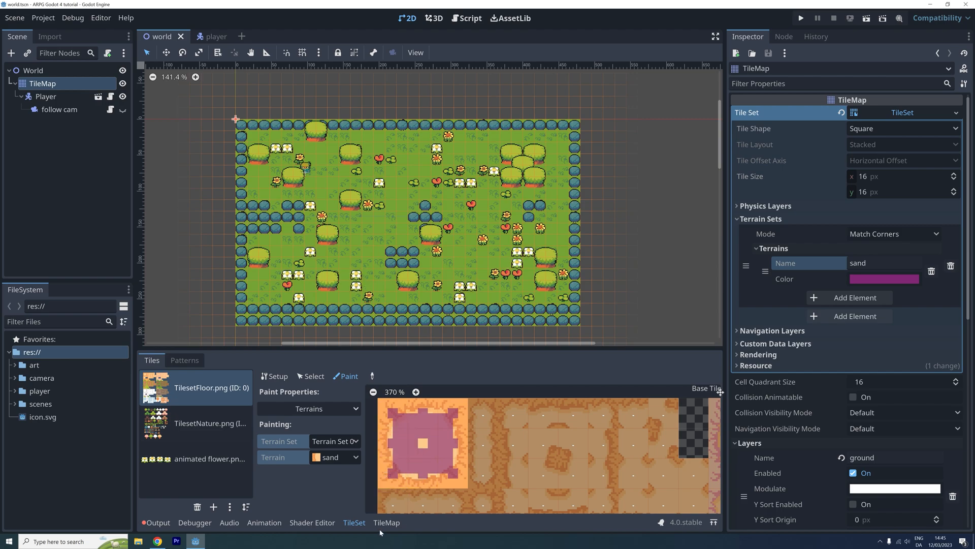
In the TileMap panel, choose the ground layer and select the sand terrain
click(386, 522)
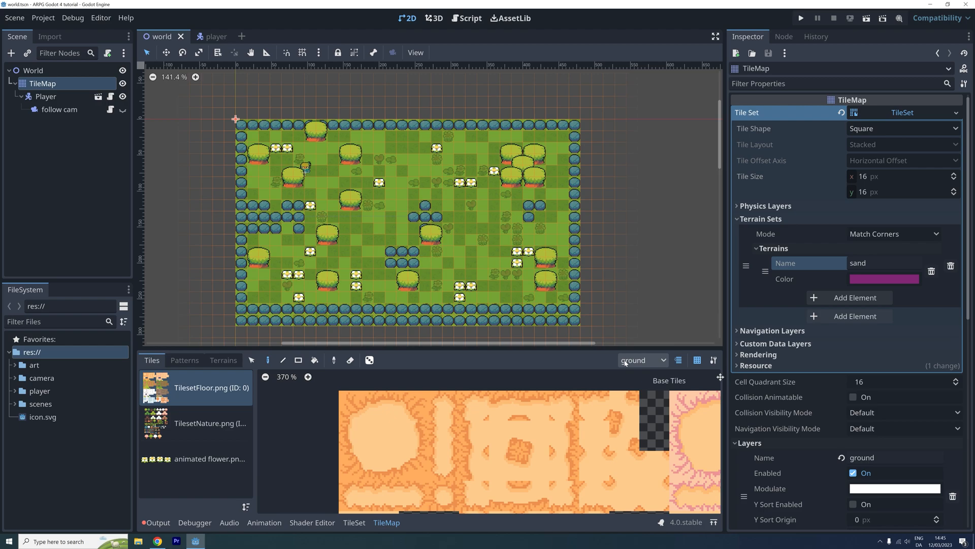
click(642, 359)
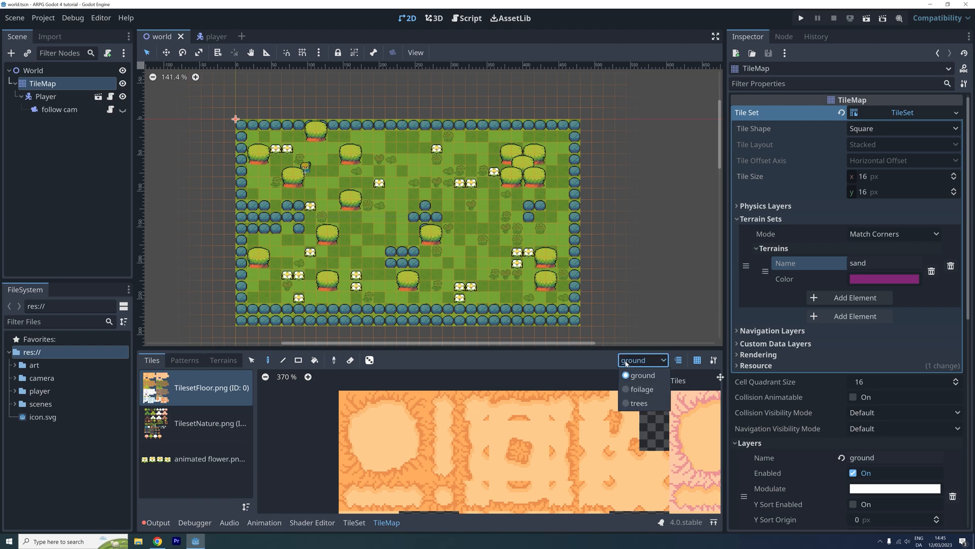
click(643, 360)
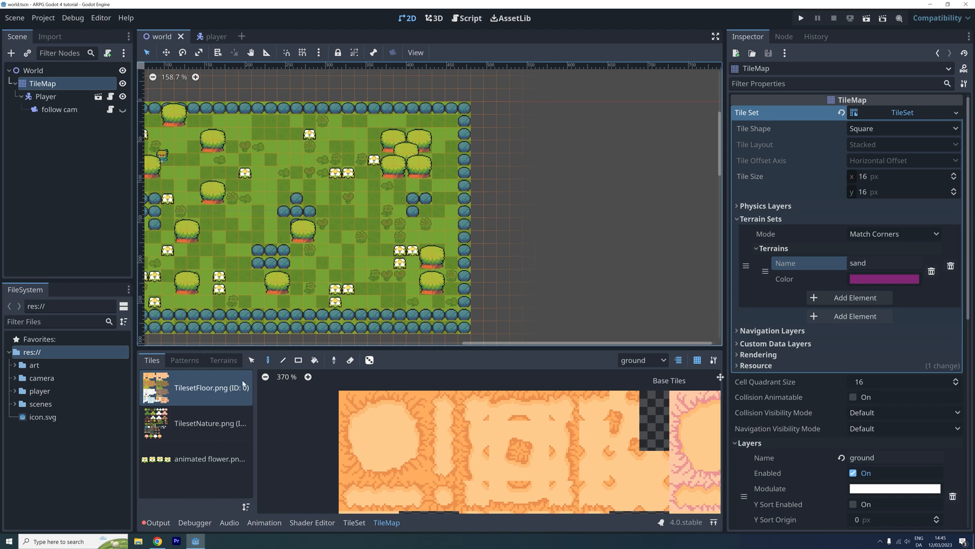
click(222, 359)
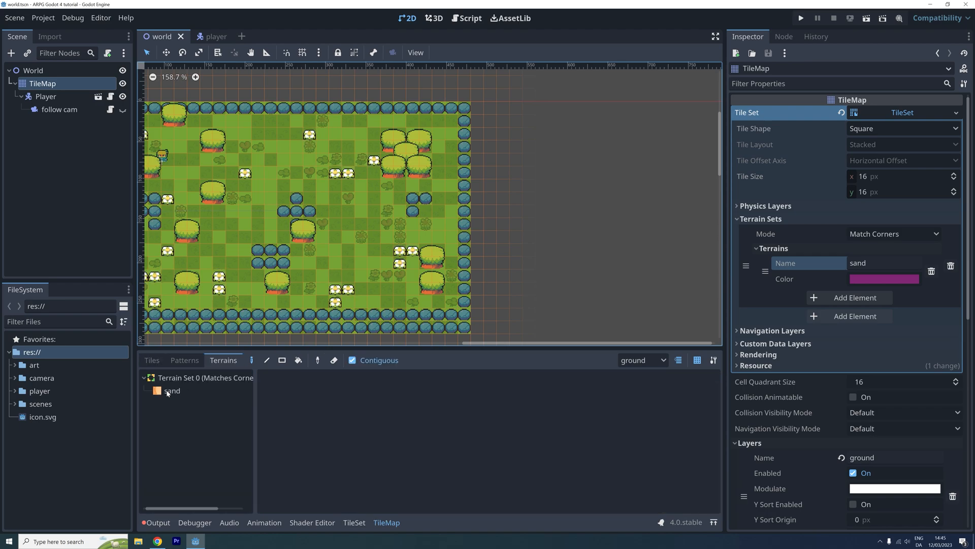
click(172, 390)
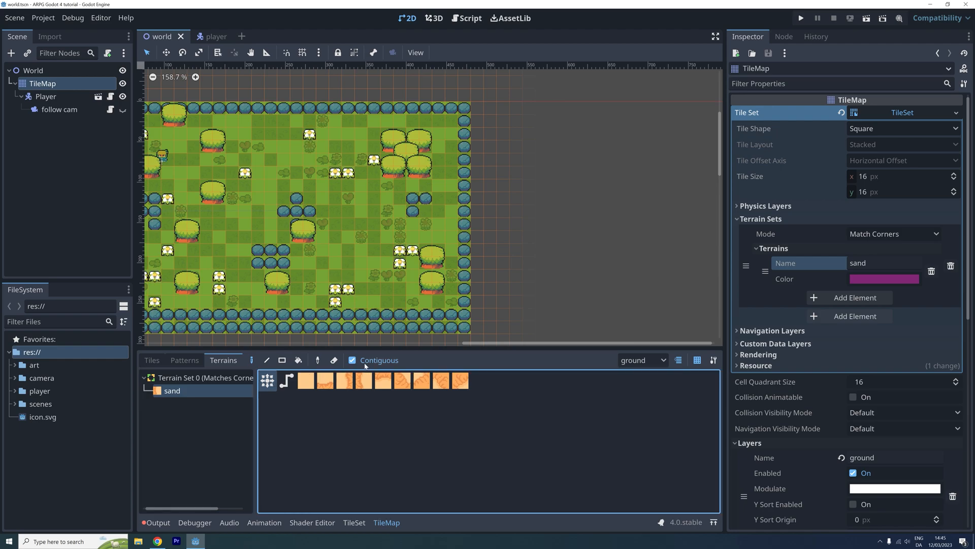
click(352, 360)
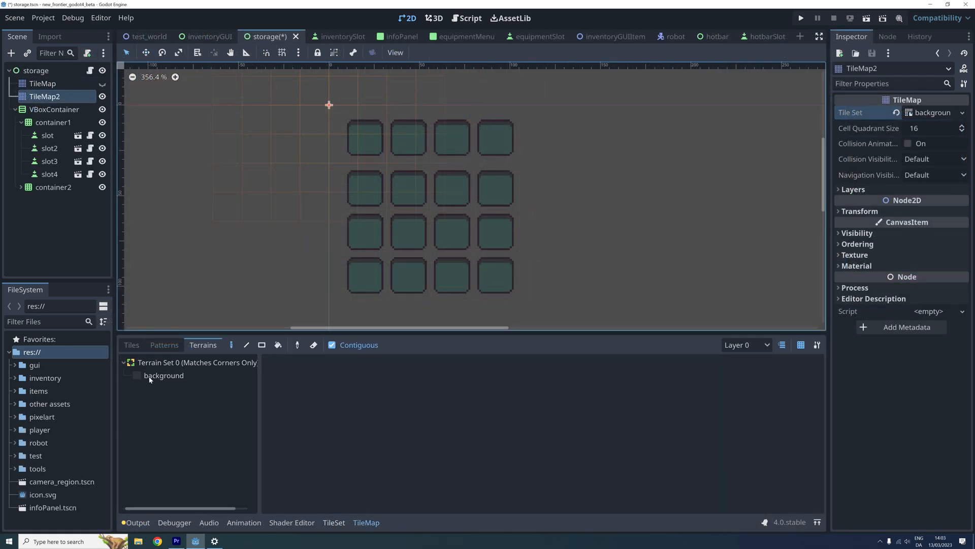
Draw a tall sand rectangle on the tile map with the rectangle tool
click(164, 375)
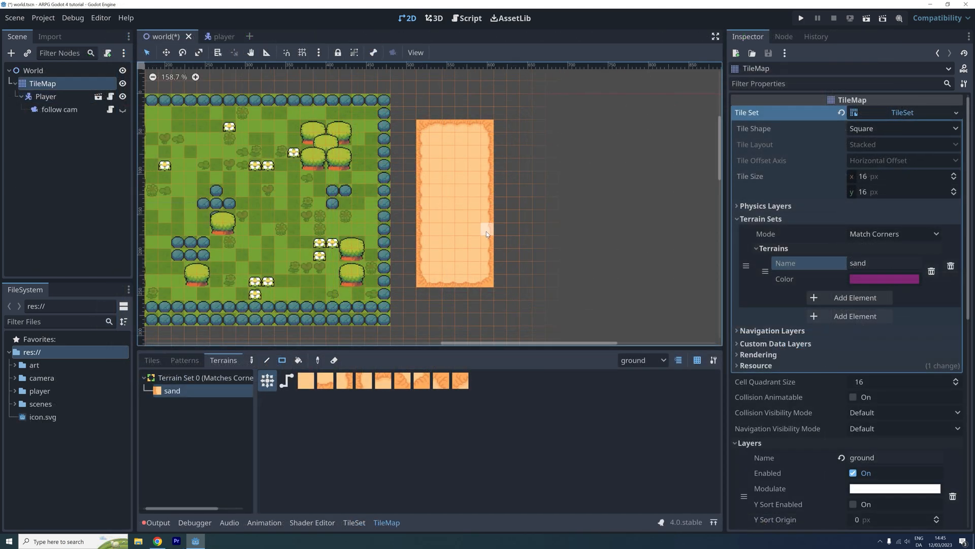
Paint a smaller sand block extending off the rectangle's right side
click(504, 224)
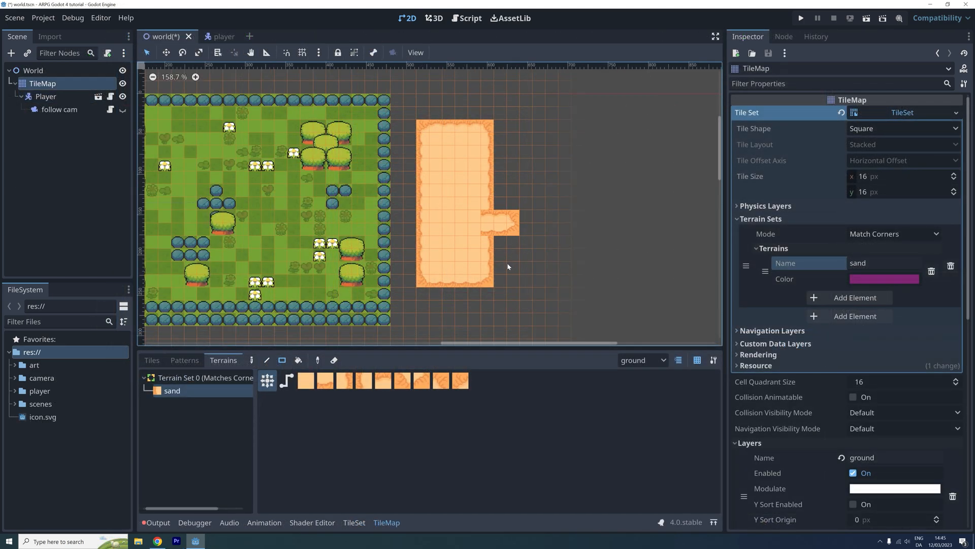
click(498, 255)
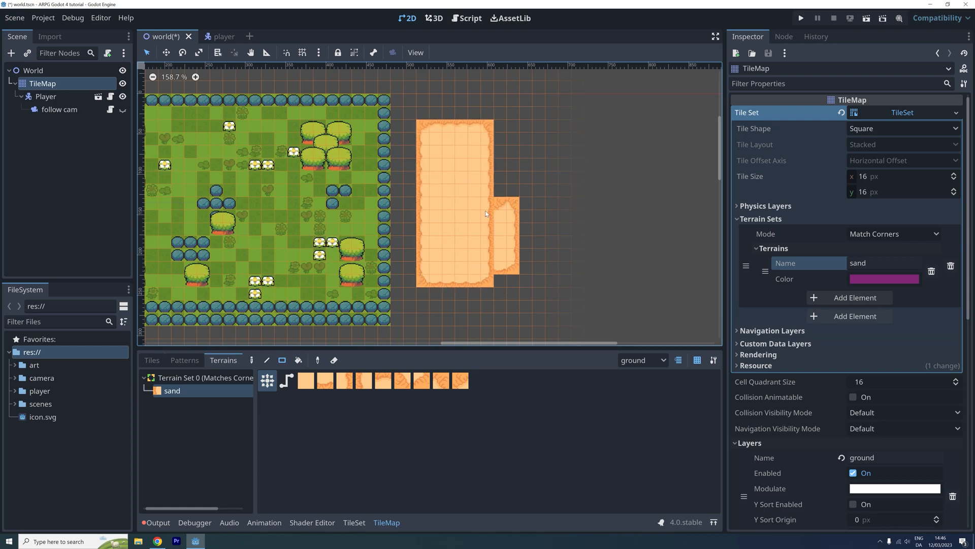
click(491, 255)
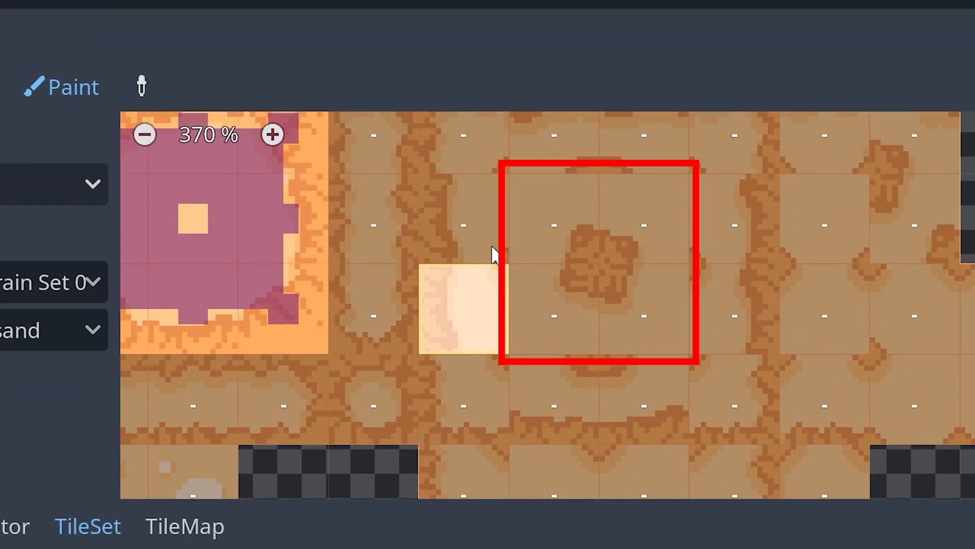
Repaint the shape's right part with sand terrain, then return to tileset terrain editing
click(552, 223)
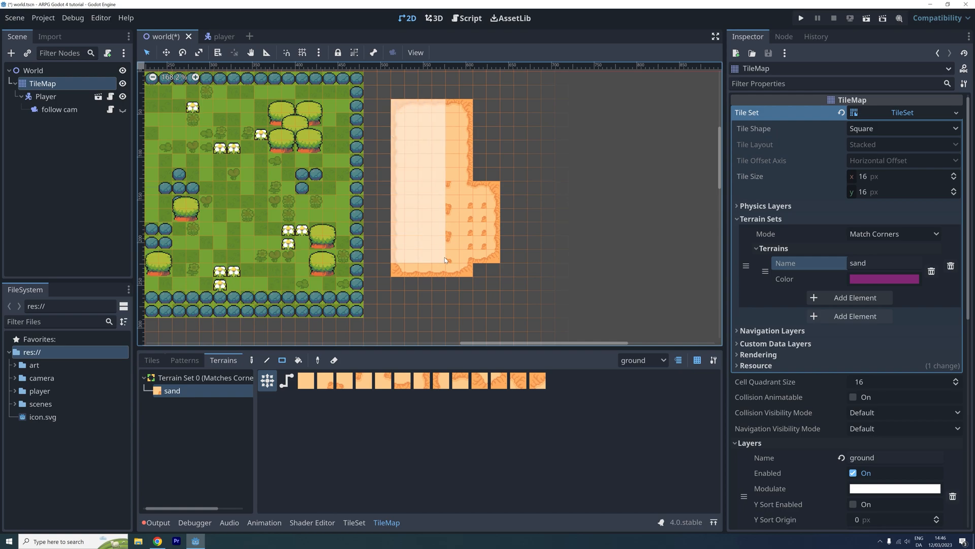
click(151, 360)
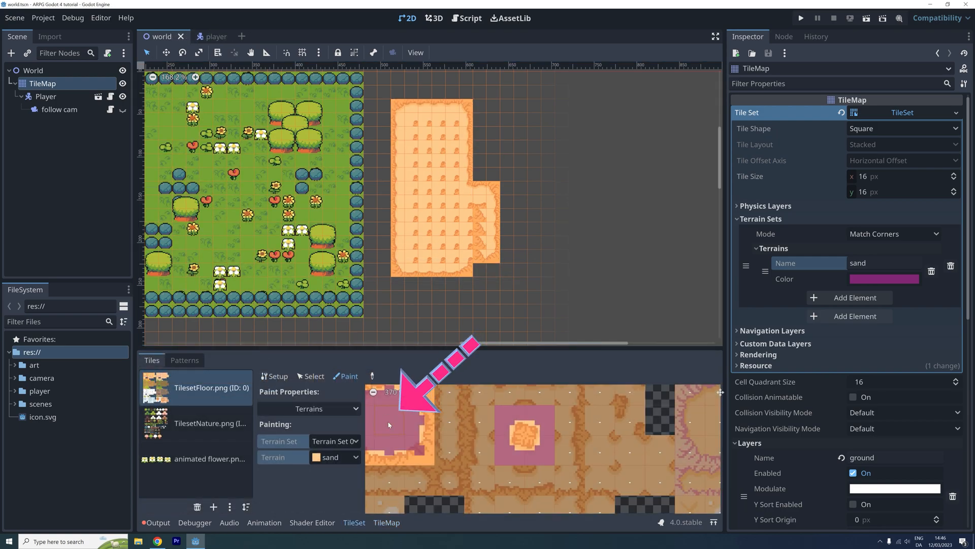
Extend the sand patch with sand blocks on its right side and top right
click(222, 360)
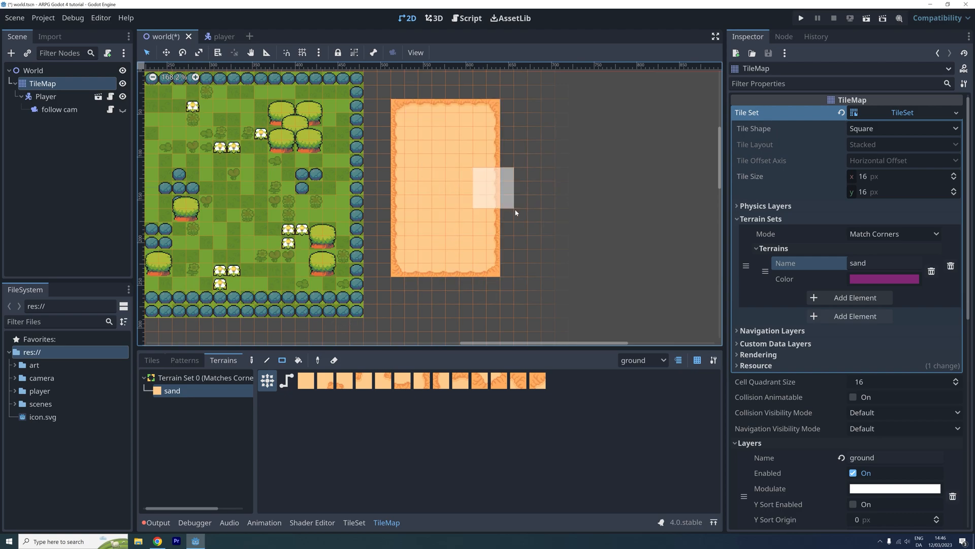
click(501, 243)
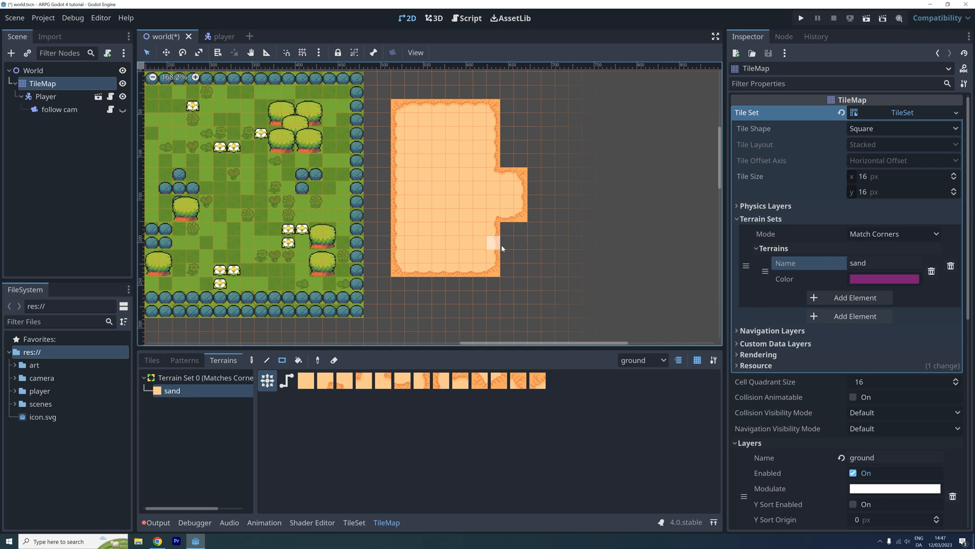
click(510, 246)
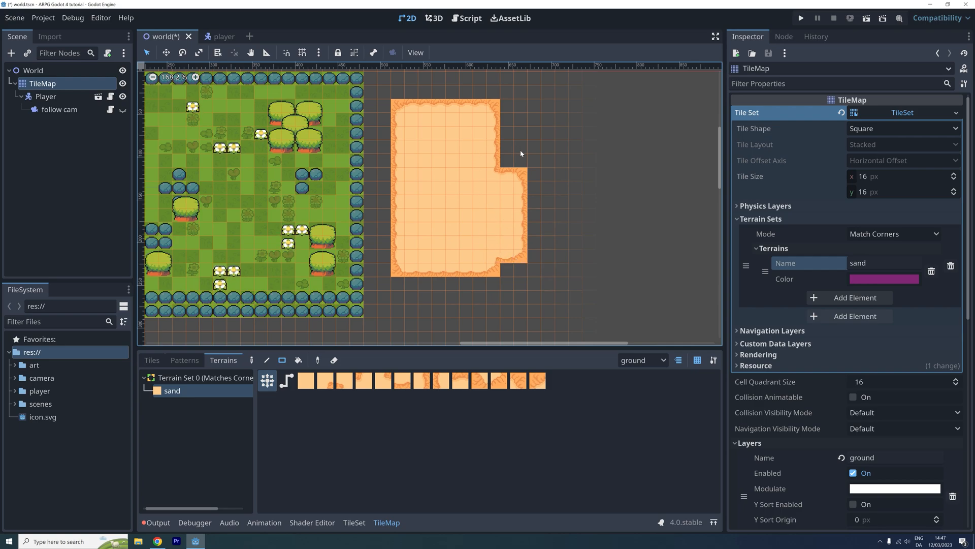
click(510, 125)
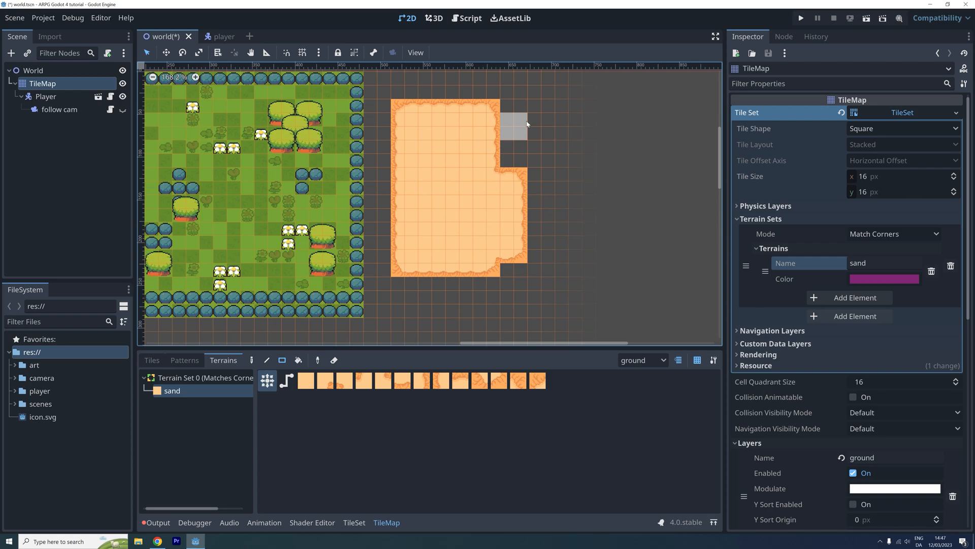
click(522, 124)
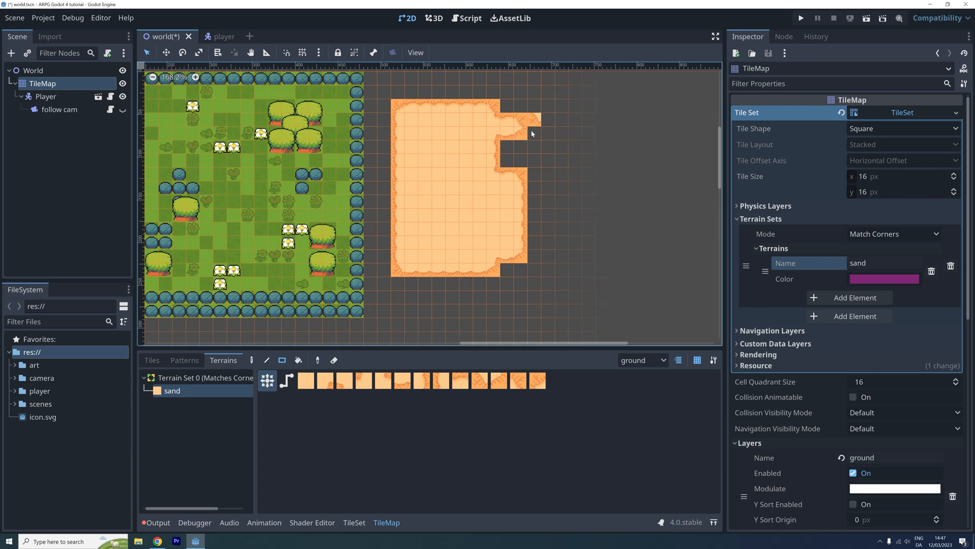
click(529, 130)
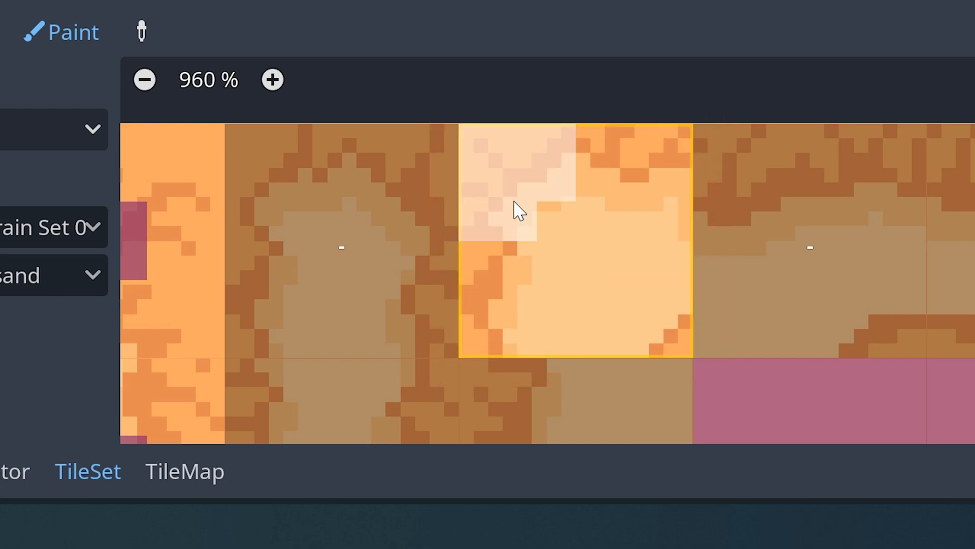
Paint sand bits, set Match Sides with a side bit, then switch to Match Corners and Sides
drag(519, 212, 647, 305)
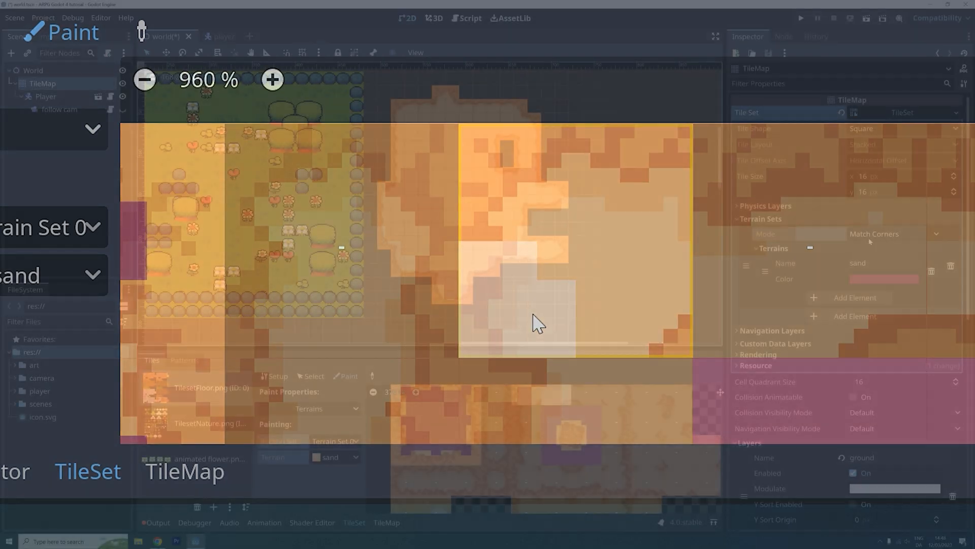
click(893, 233)
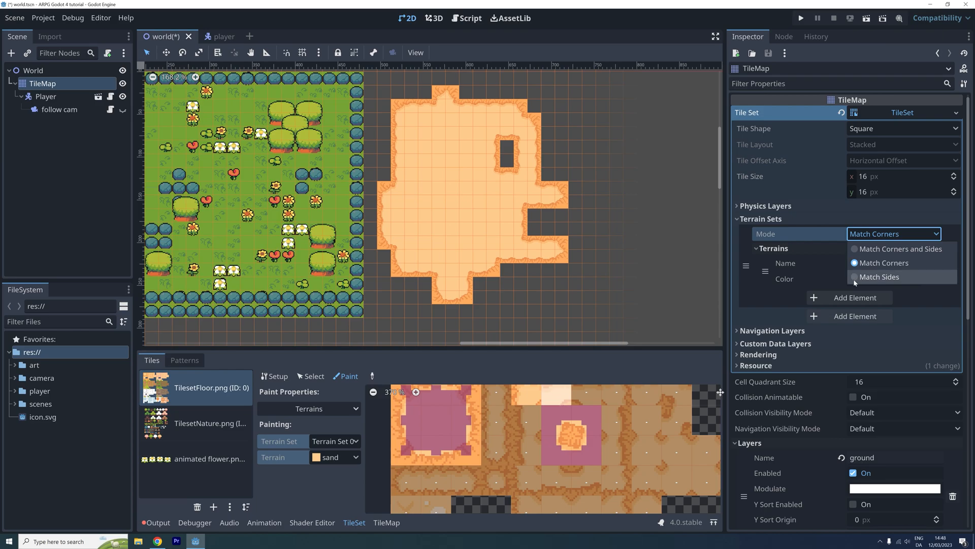
click(880, 276)
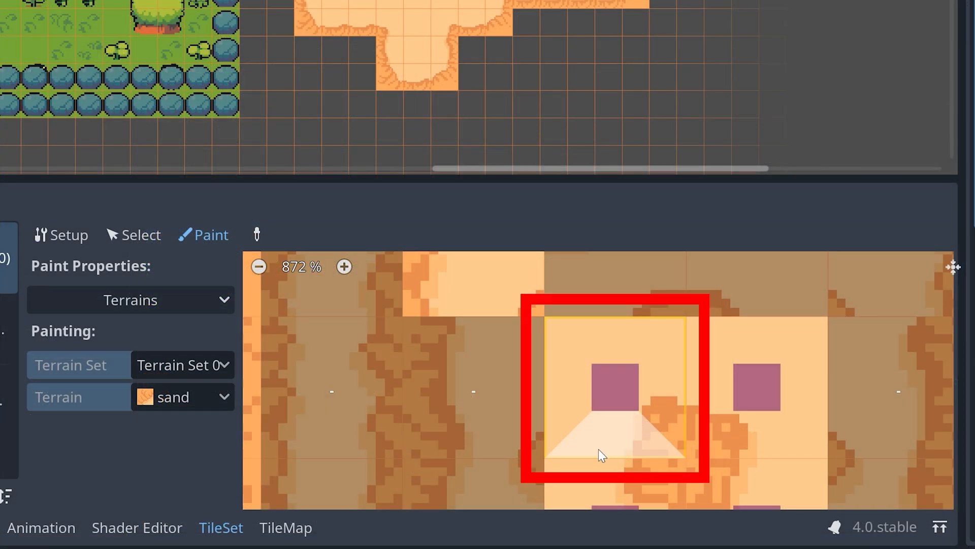
click(617, 333)
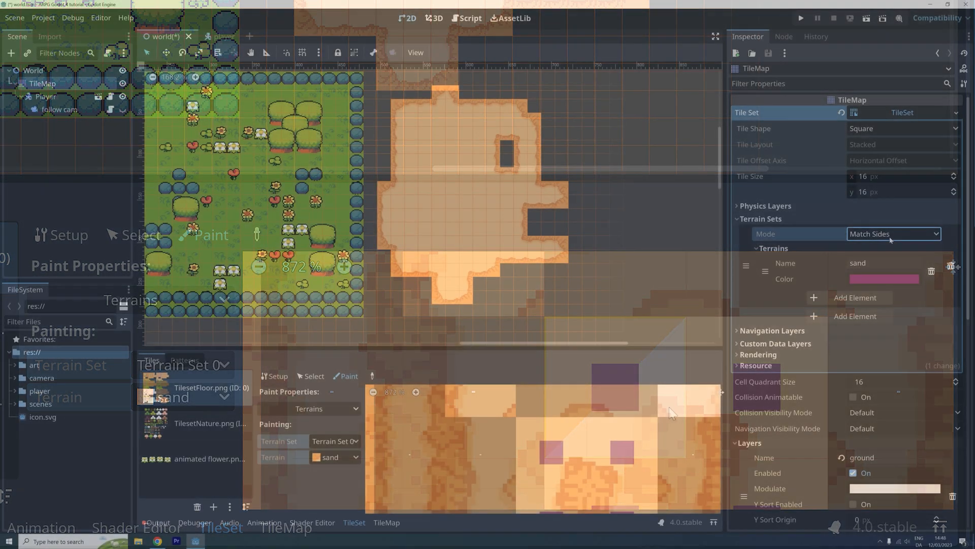
click(892, 233)
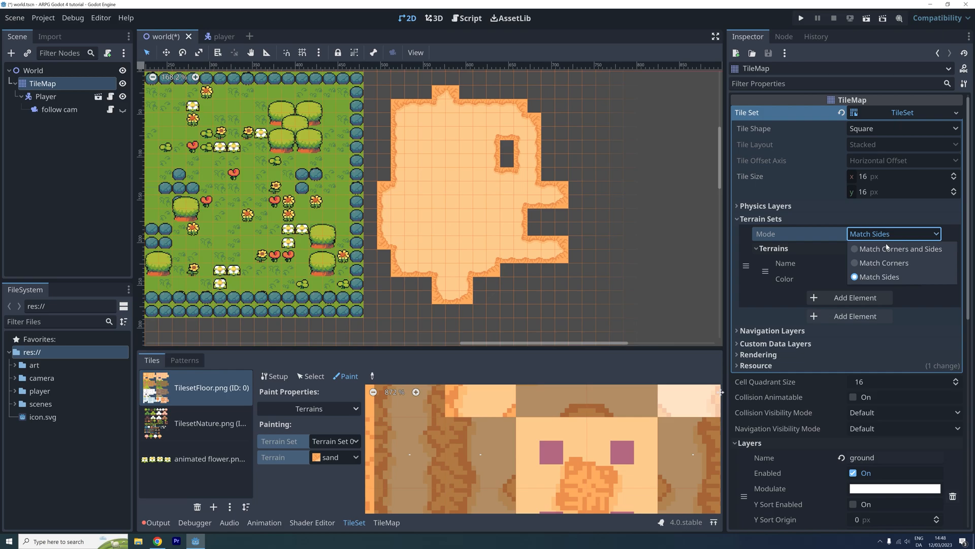
click(899, 249)
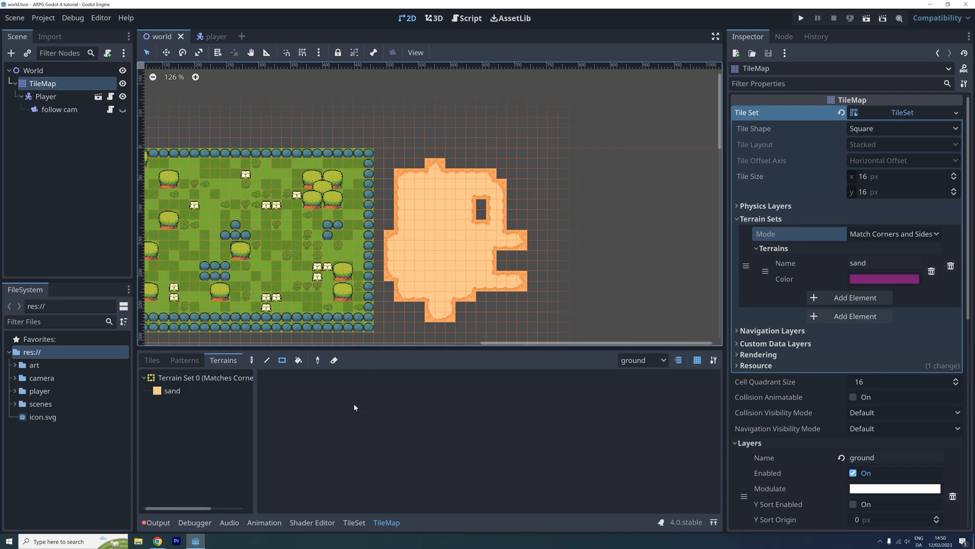
Select the sand terrain and paint a block of sand on the map
click(172, 391)
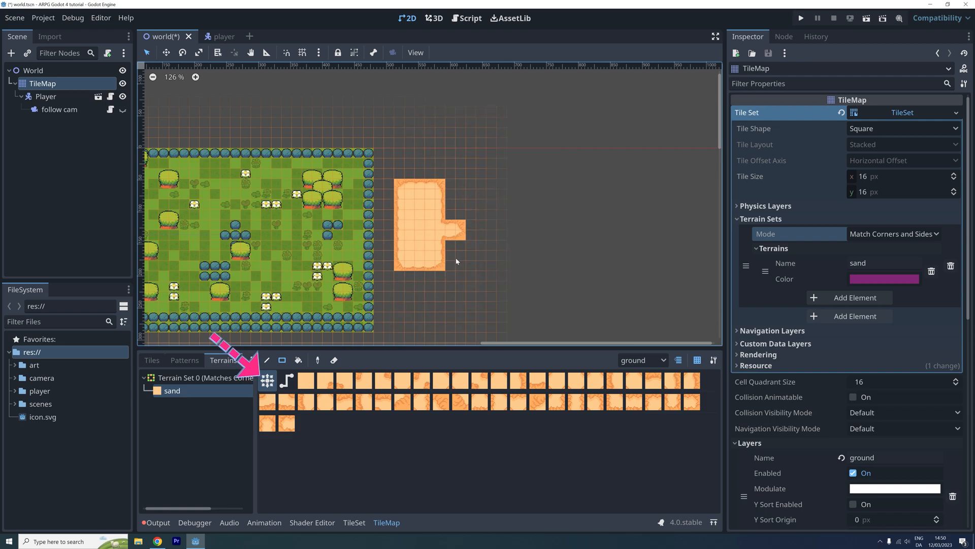
scroll(up, 3)
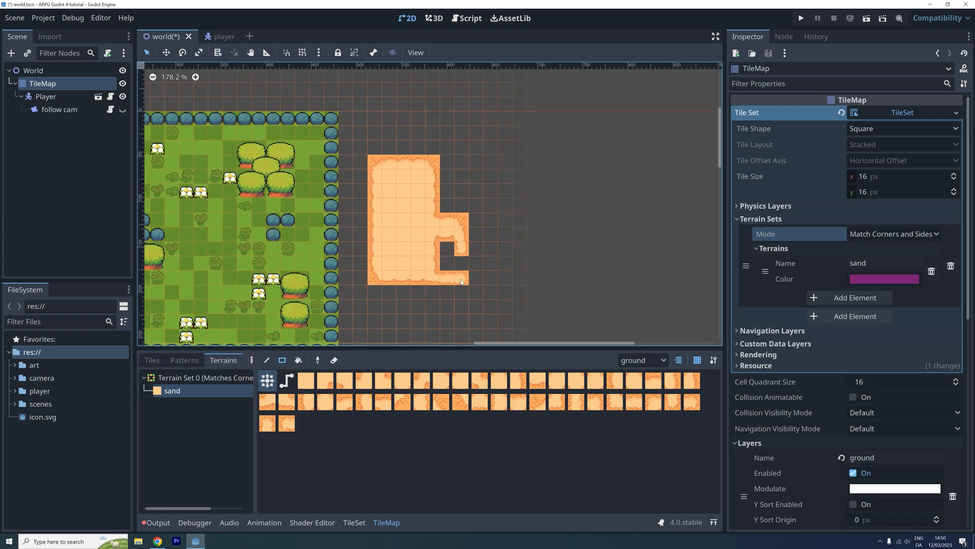
click(457, 208)
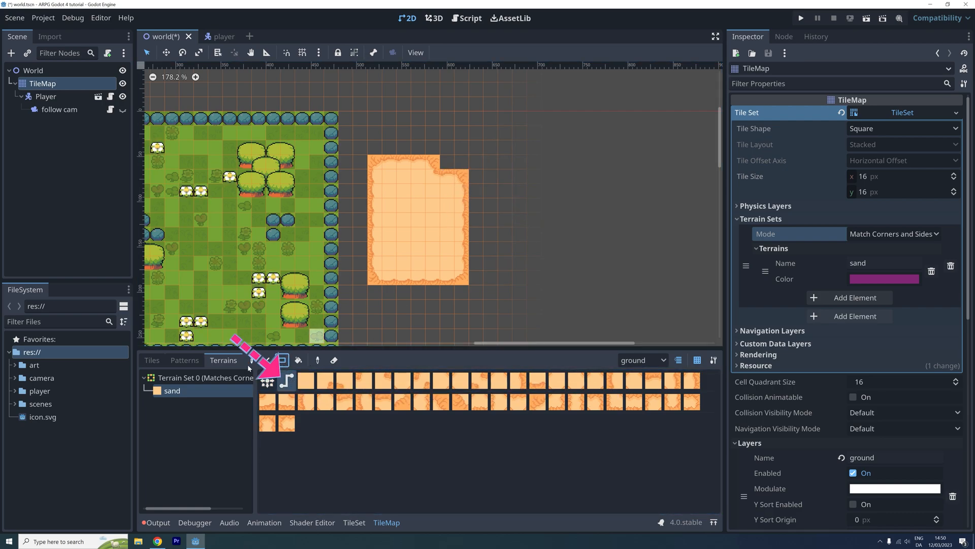
Draw a winding sand path and scatter single sand tiles inside the sand area
click(488, 207)
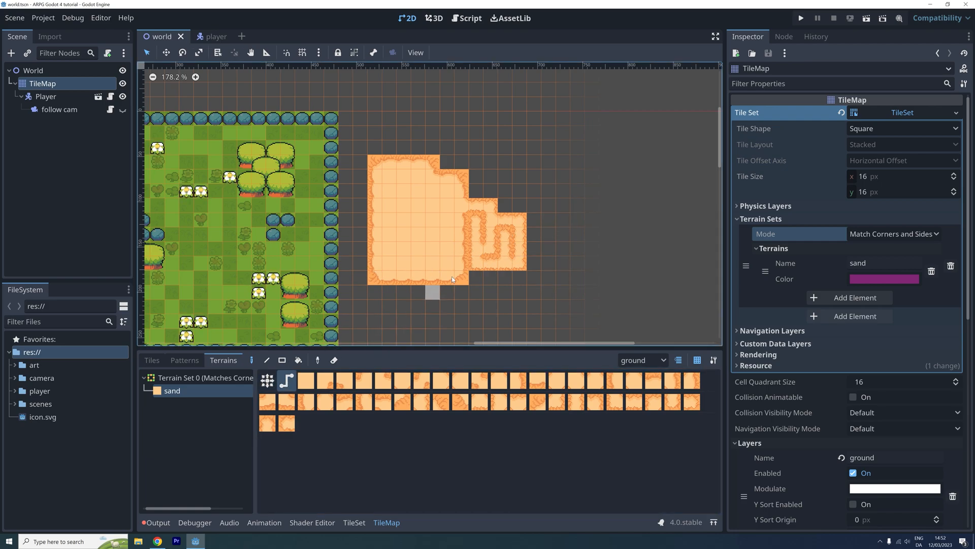
click(433, 292)
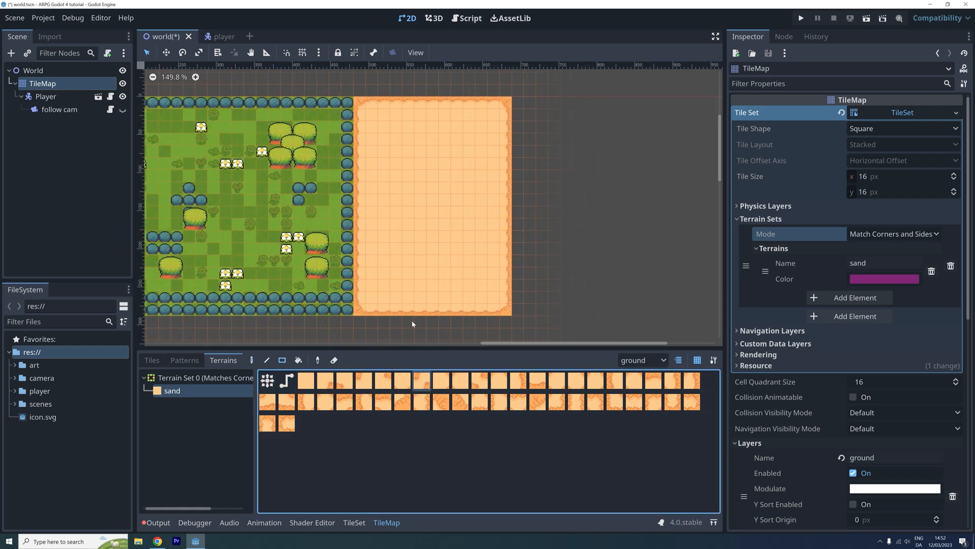
click(430, 218)
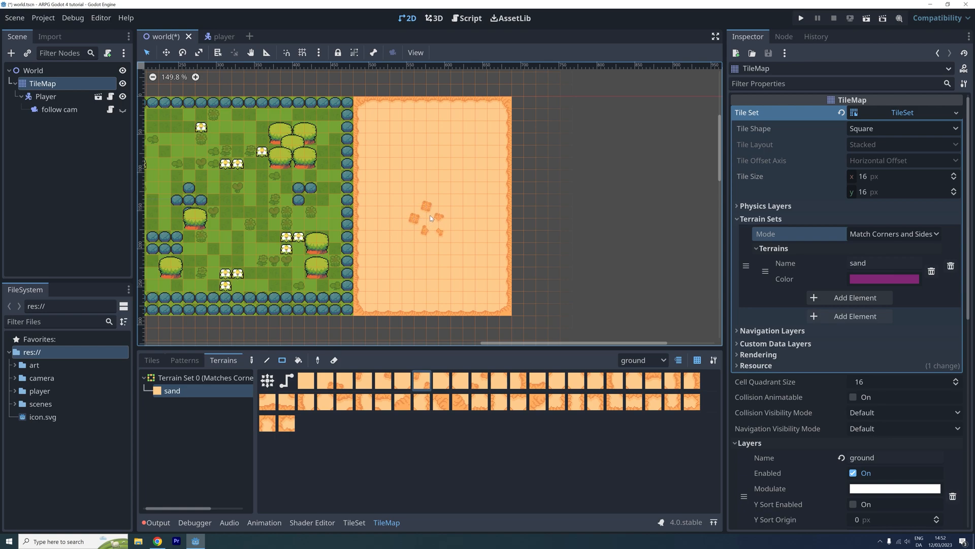
click(286, 380)
text(dark sand)
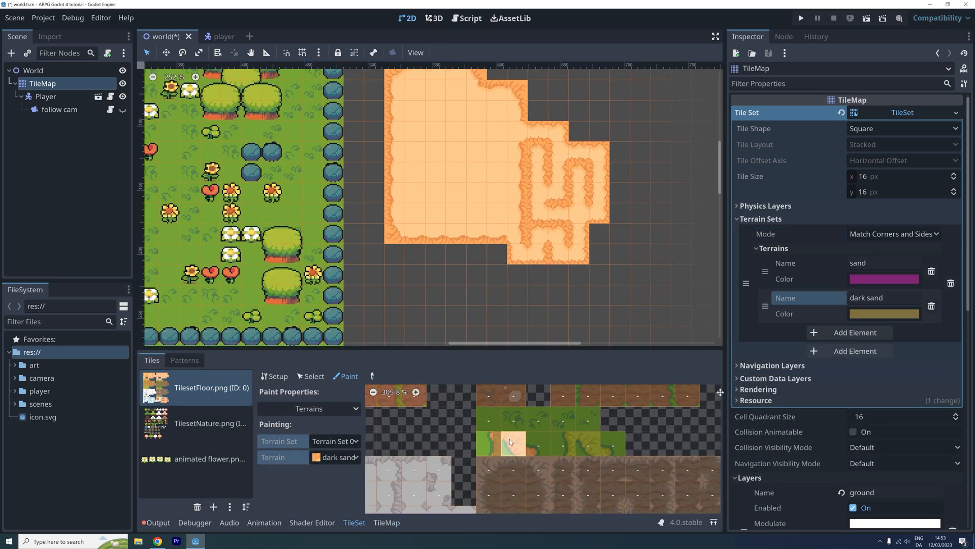
Flip grass-edge alternative tiles in Select mode, then paint grass in the strip below the sand
click(311, 376)
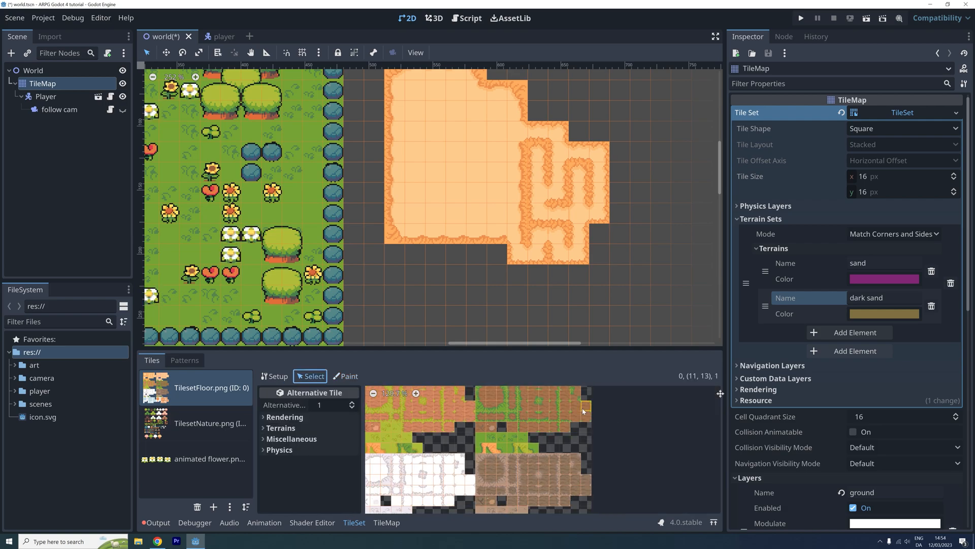
click(316, 443)
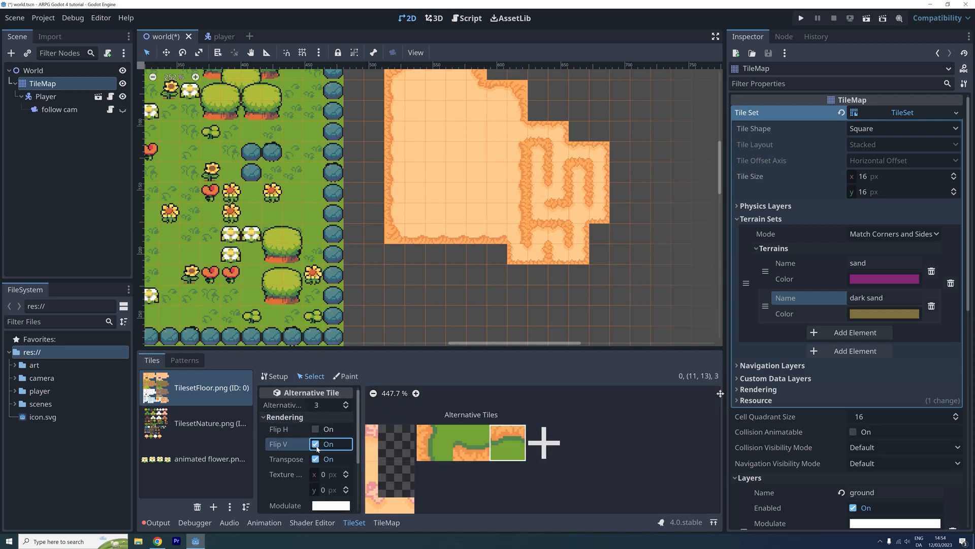
click(313, 376)
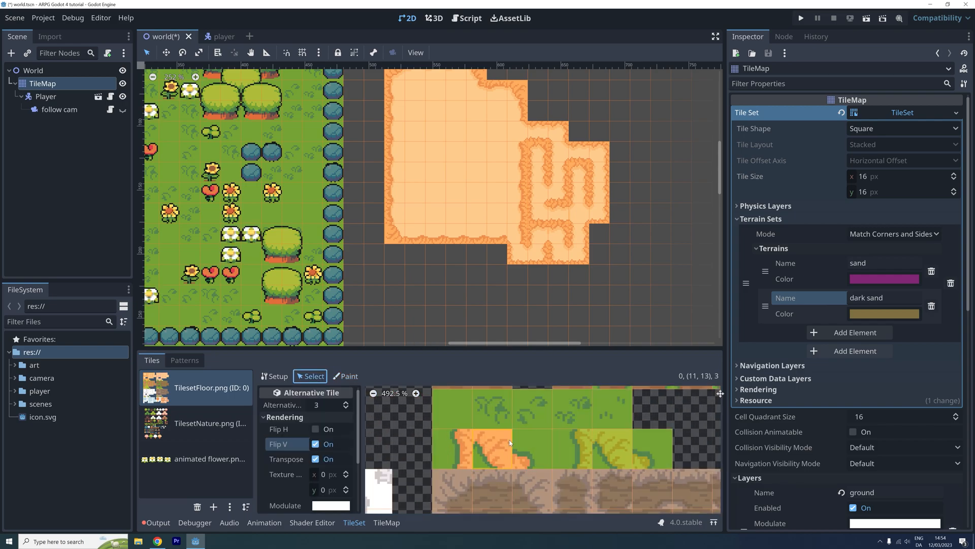
click(315, 429)
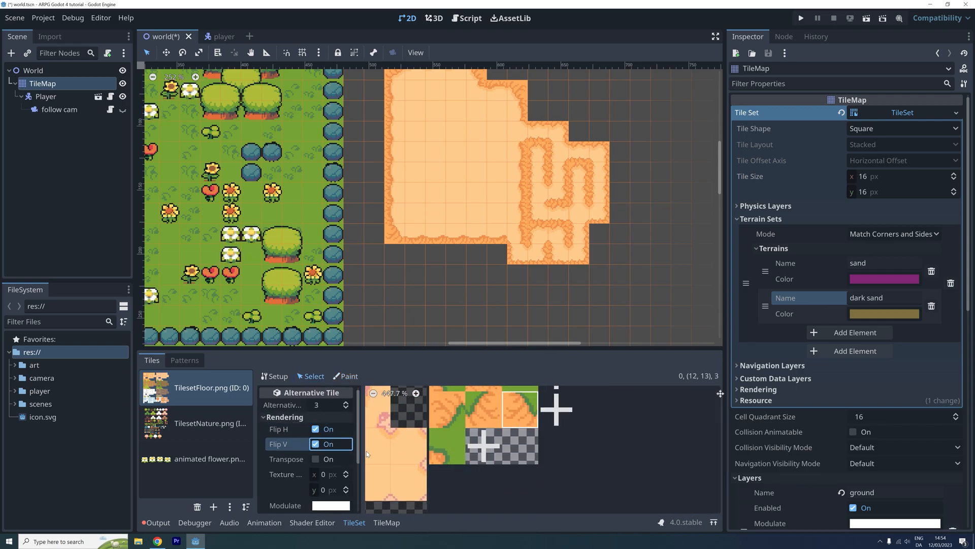
click(344, 376)
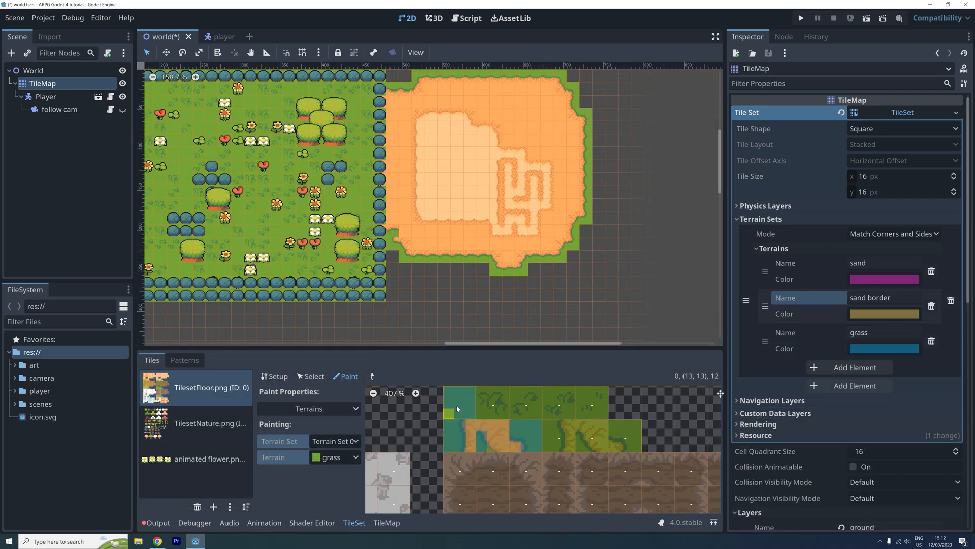
click(222, 360)
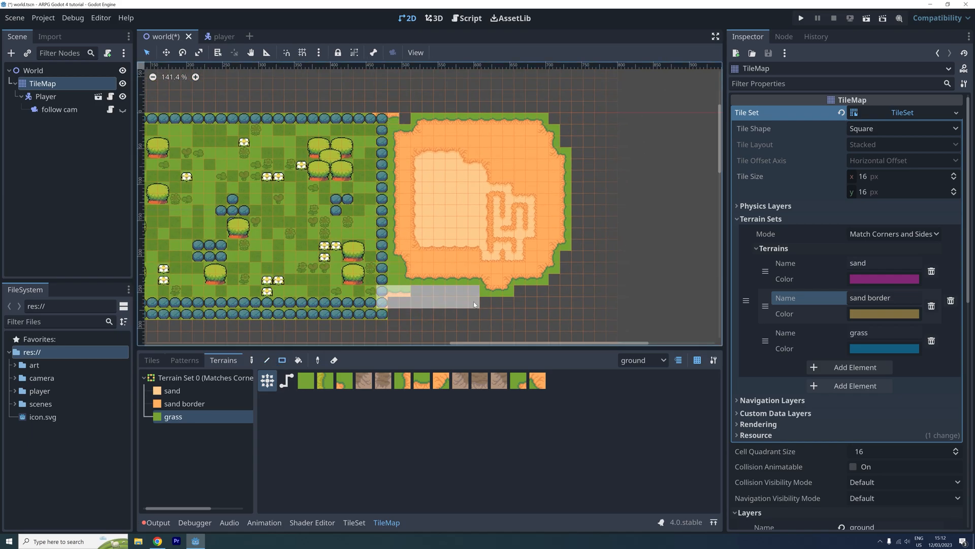
click(353, 522)
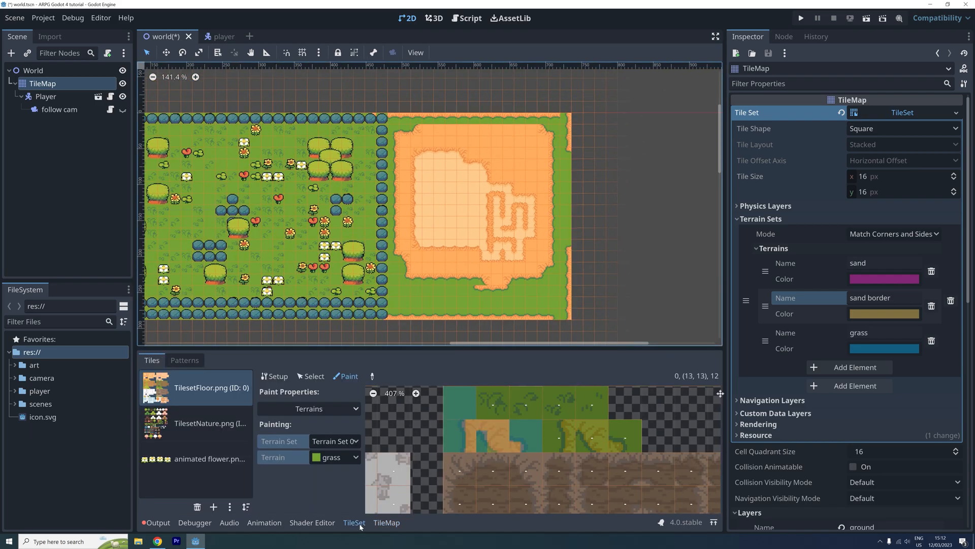